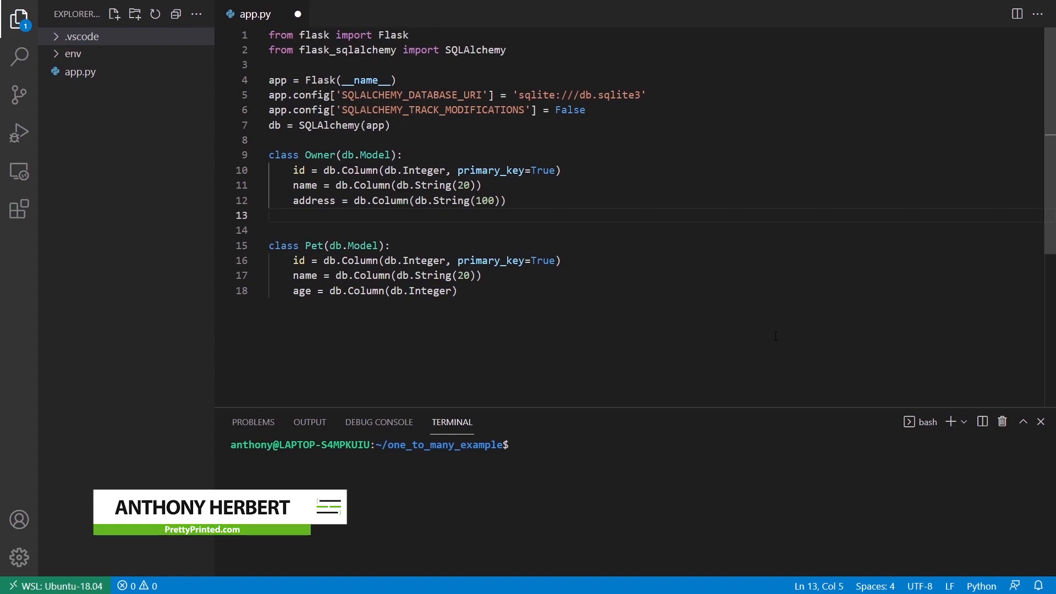
# Add pets = db.relationship('Pet', backref='owner') to the Owner class in app.py.
pyautogui.write('pets = db.')
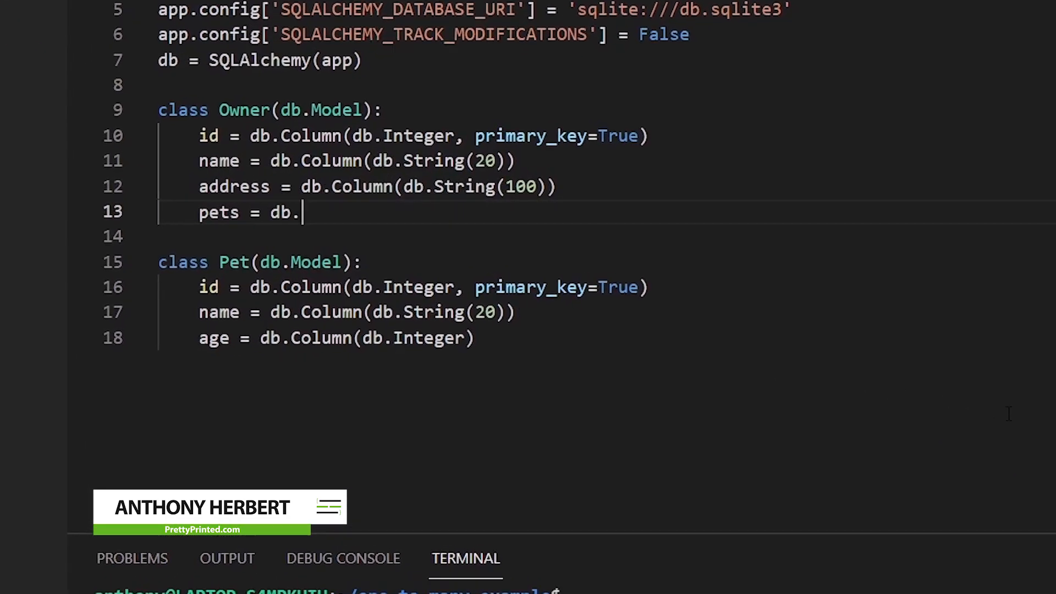
pyautogui.write('relationship()')
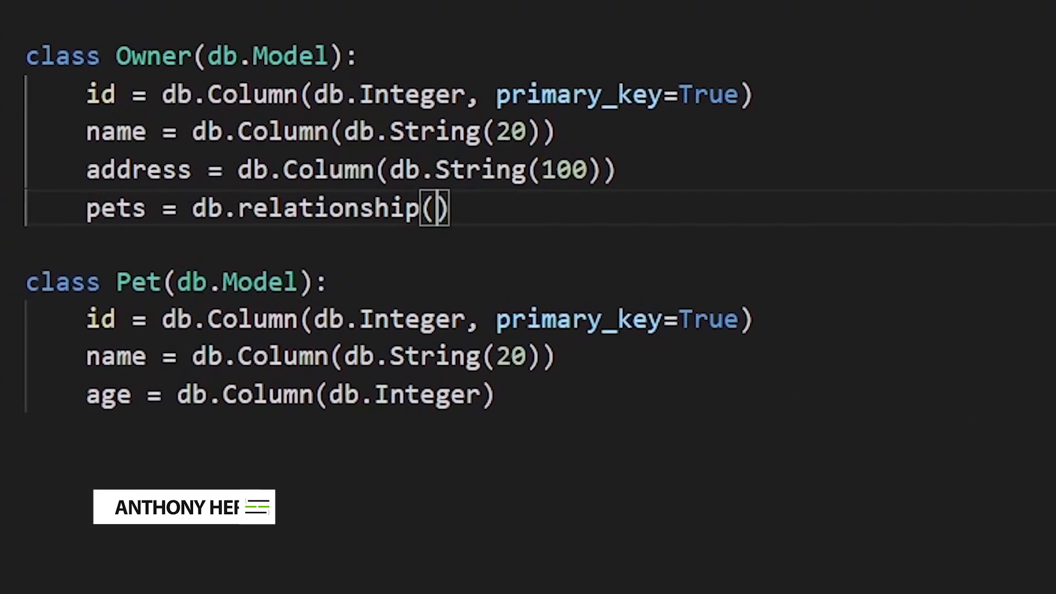
pyautogui.write("'Pet'")
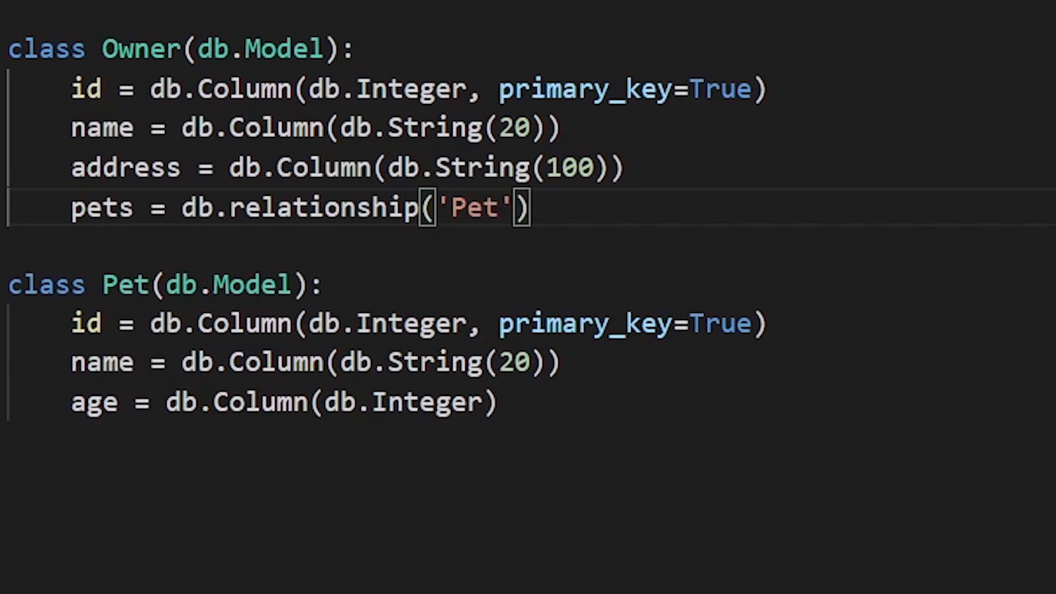
pyautogui.write(', backref')
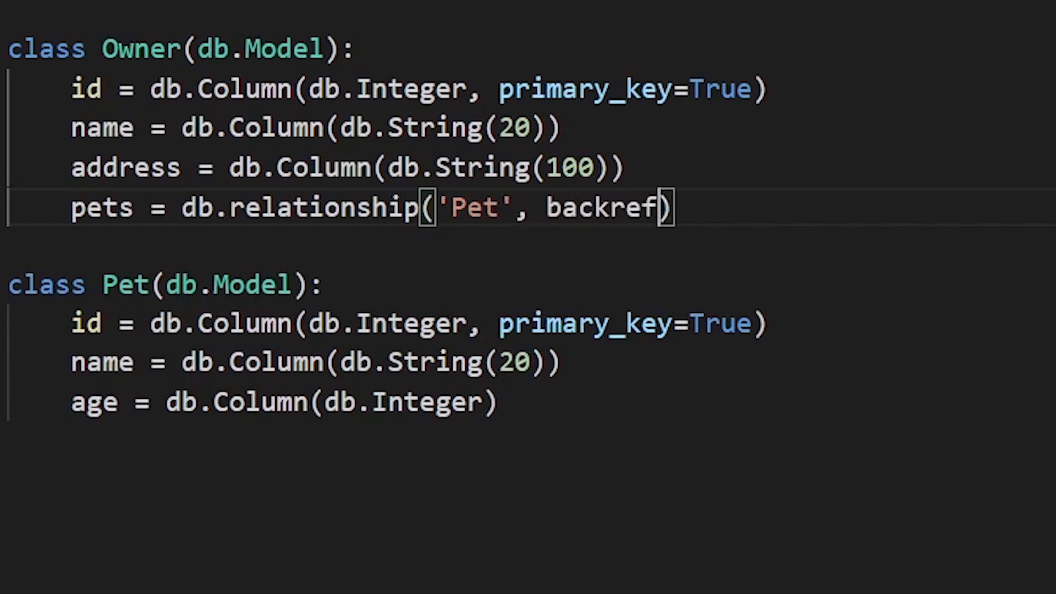
pyautogui.write("='owner'")
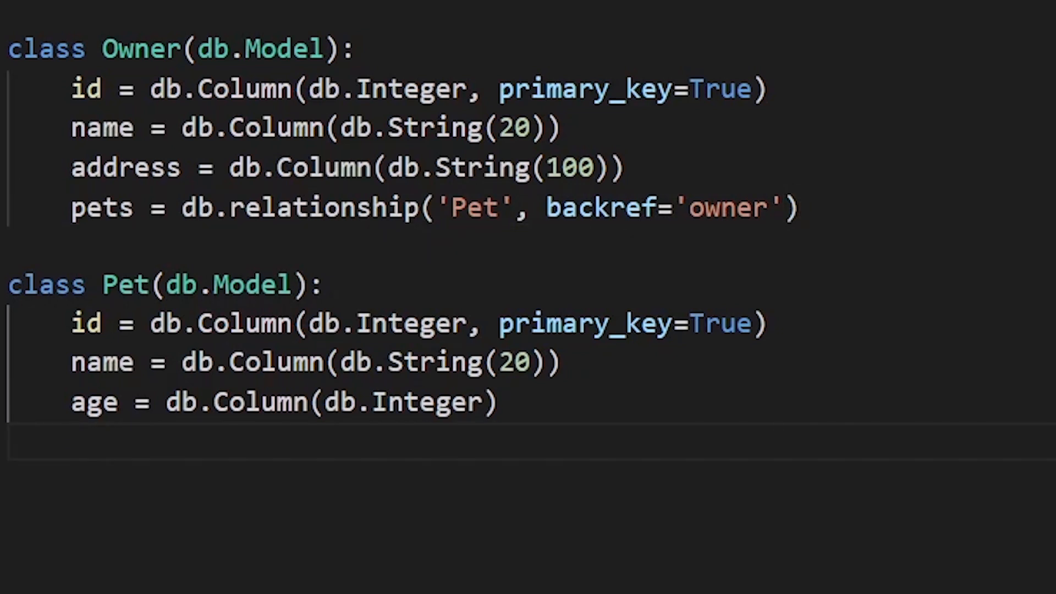
# Declare owner_id = db.Column(db.Integer, db.ForeignKey(...)) in the Pet class.
pyautogui.write('owner_id')
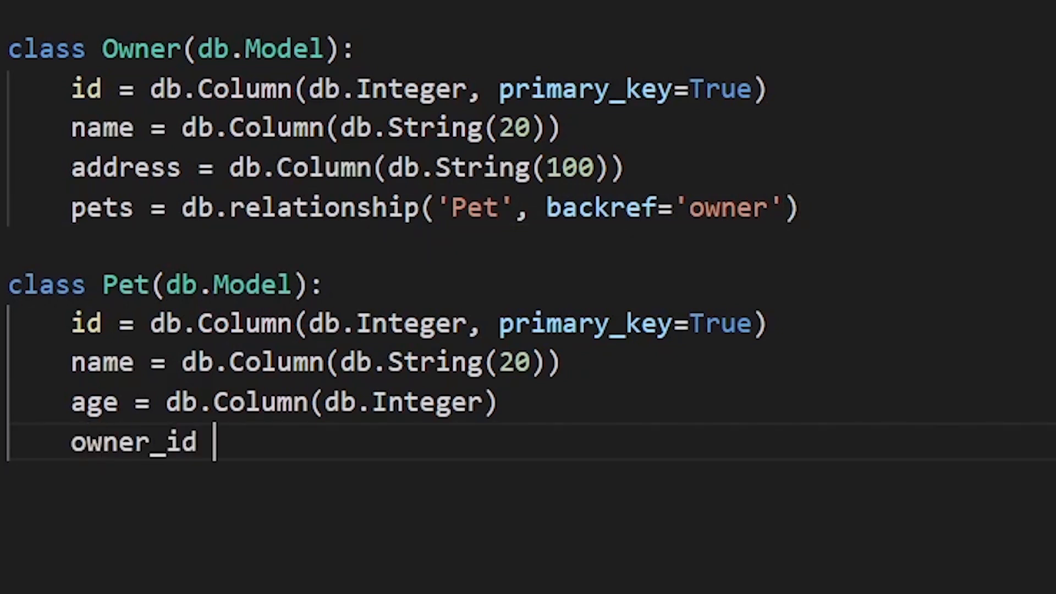
pyautogui.write('= db.Column(')
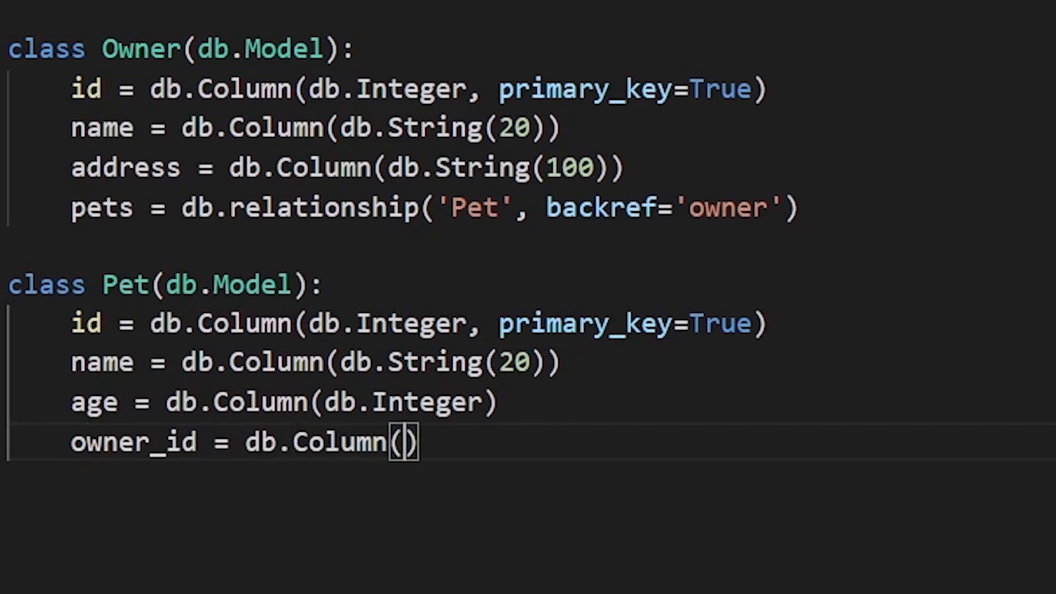
pyautogui.write('db.Intege')
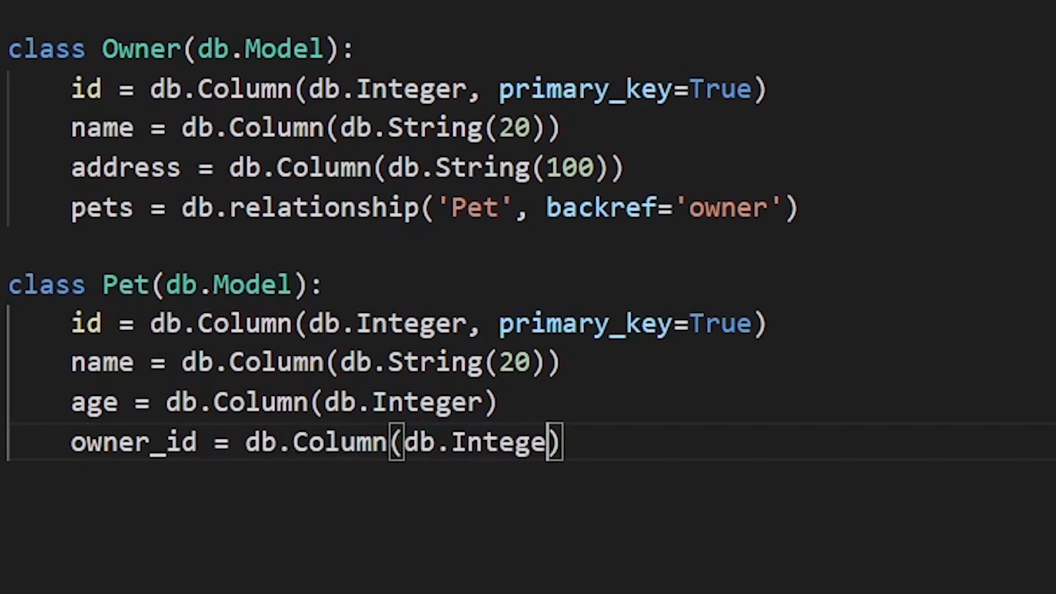
pyautogui.write(', db.F')
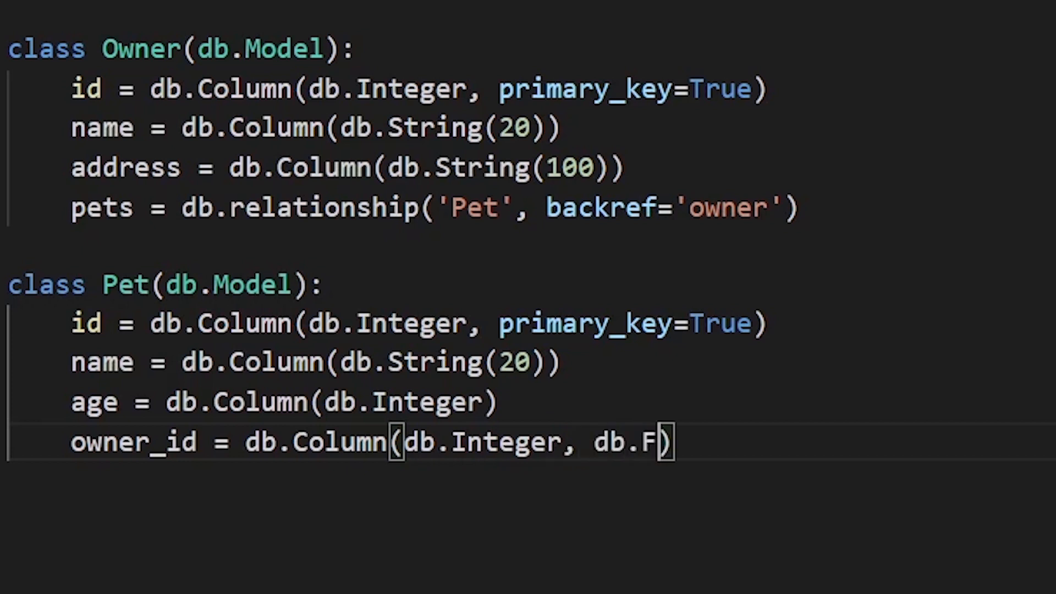
pyautogui.write('oreignKey')
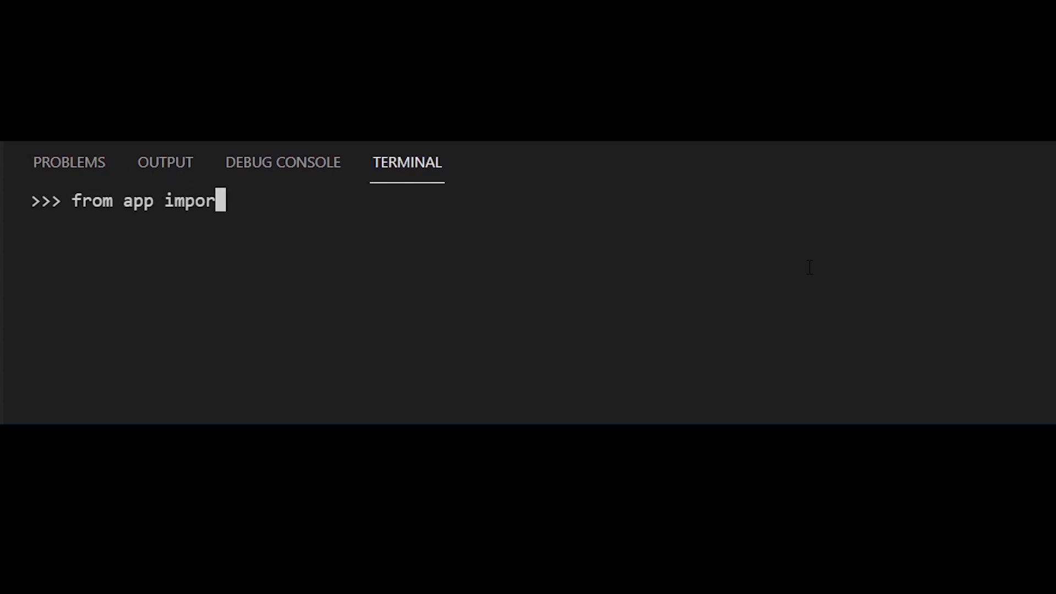
# Import Owner and Pet, create Owner Anthony at '123 Sunny Lane', and session-add him.
pyautogui.press('Return')
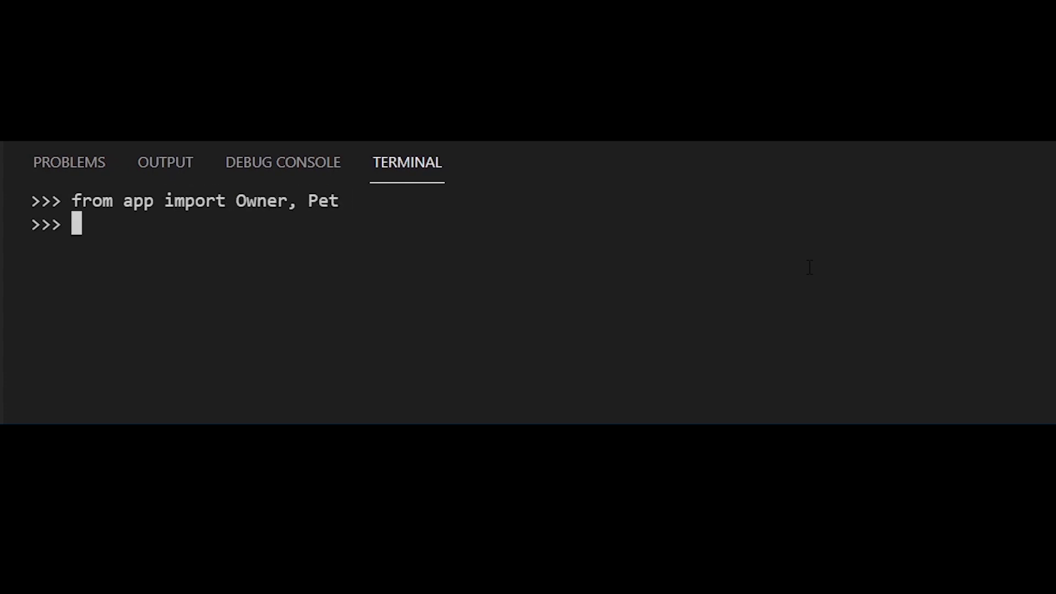
pyautogui.write("anthony = Owner(name='Anthony', address")
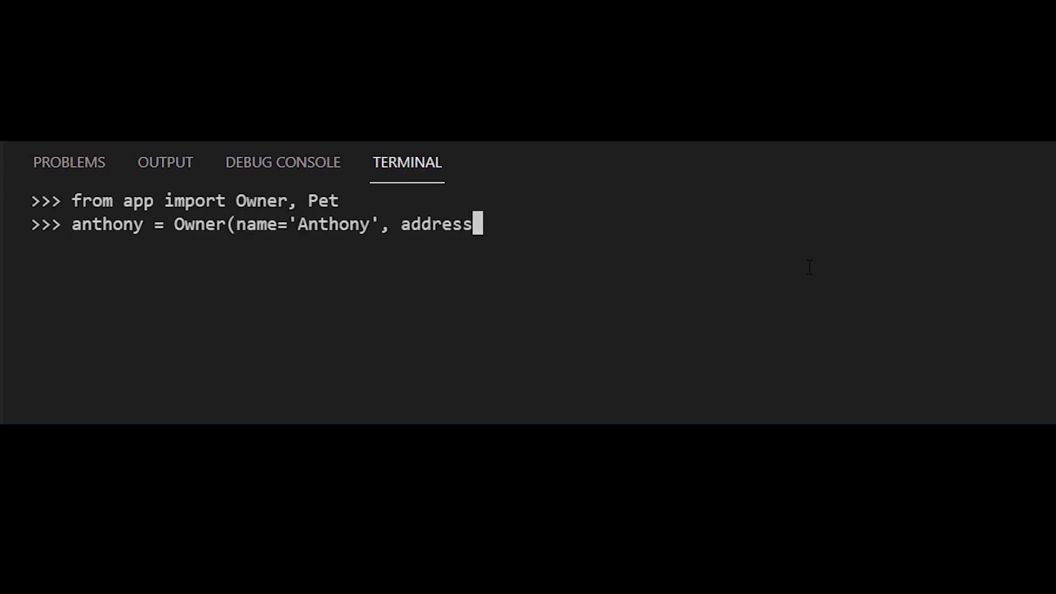
pyautogui.write("='123 Su")
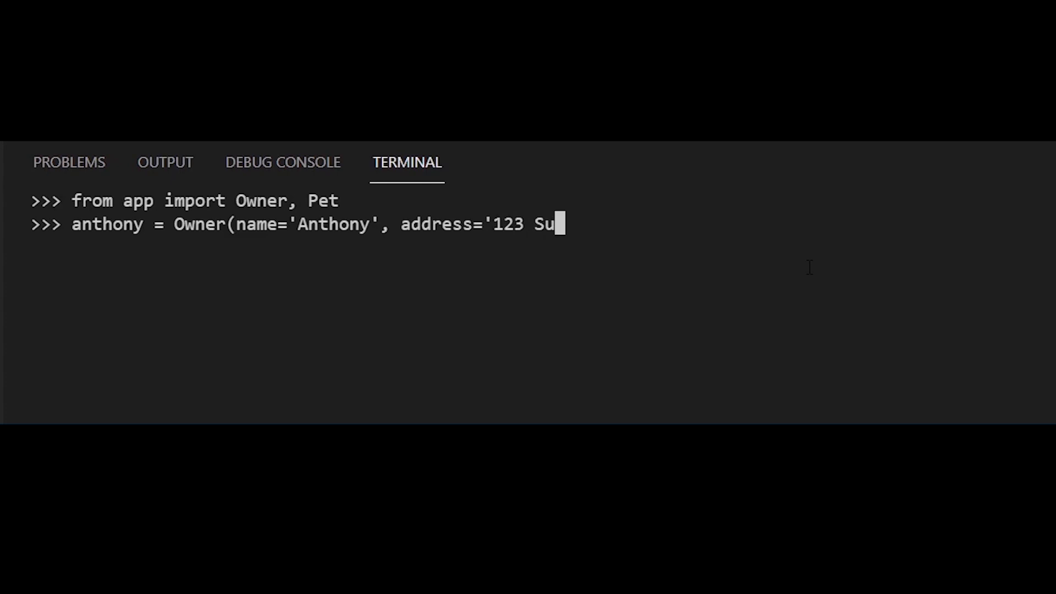
pyautogui.write("nny Lane')")
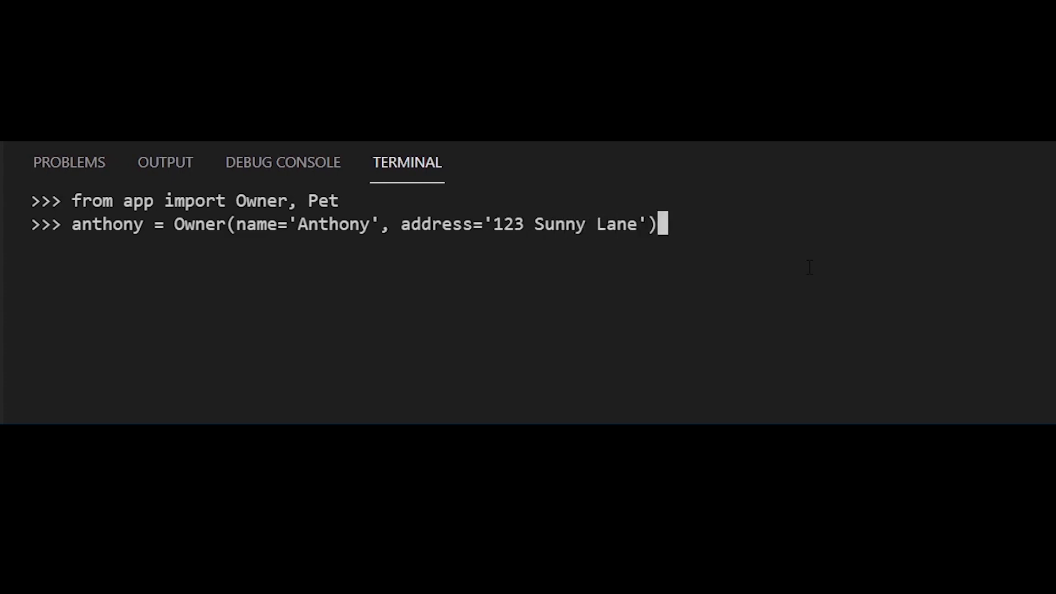
pyautogui.write('db.session.add(anthon')
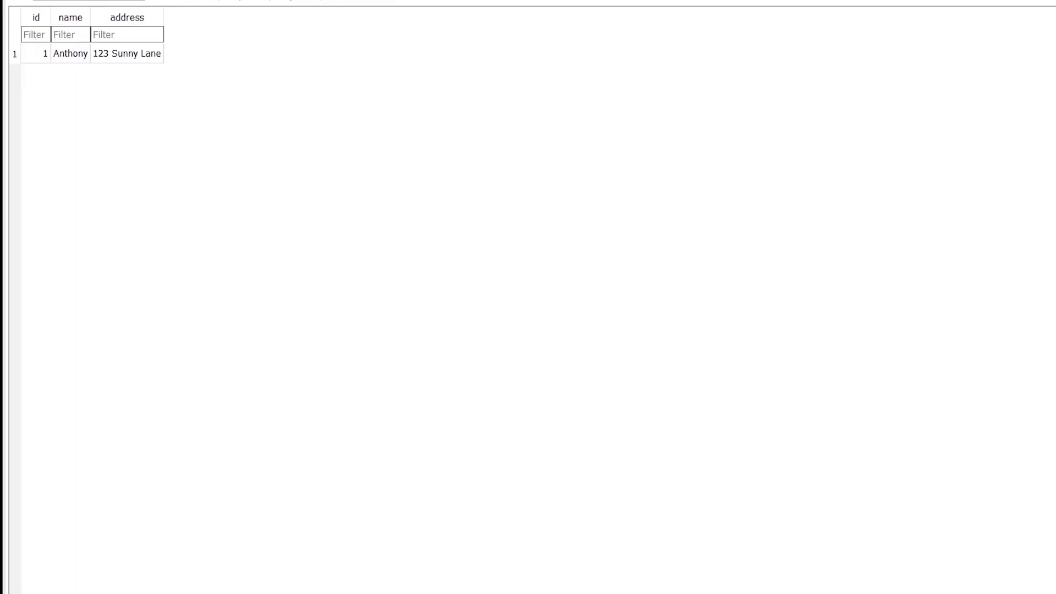
pyautogui.moveTo(107, 103)
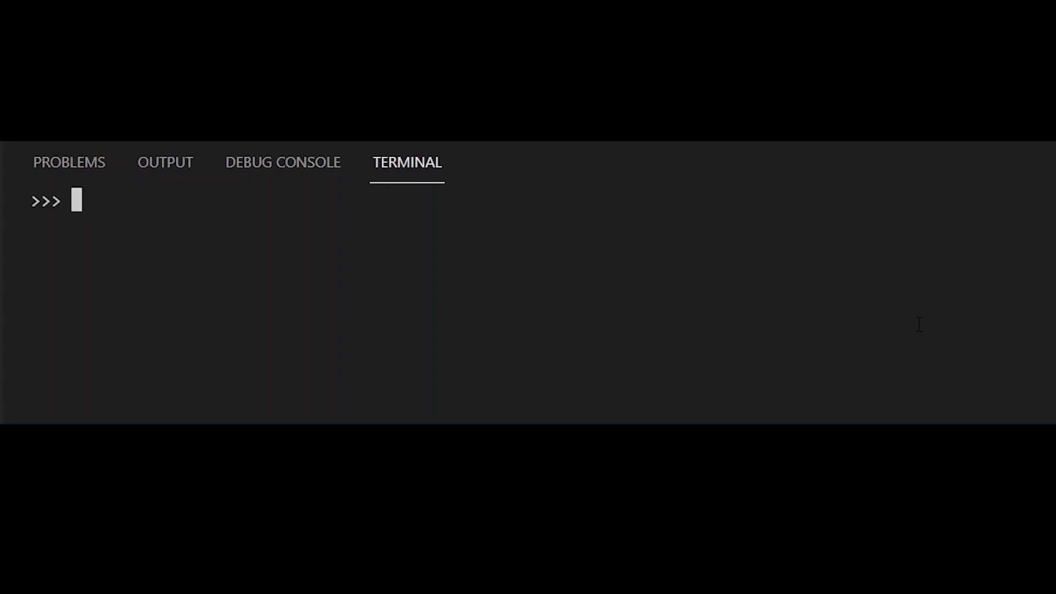
# Create max = Pet(name='Max', age=3, owner=anthony) and commit the session.
pyautogui.write('max = Pet(nam')
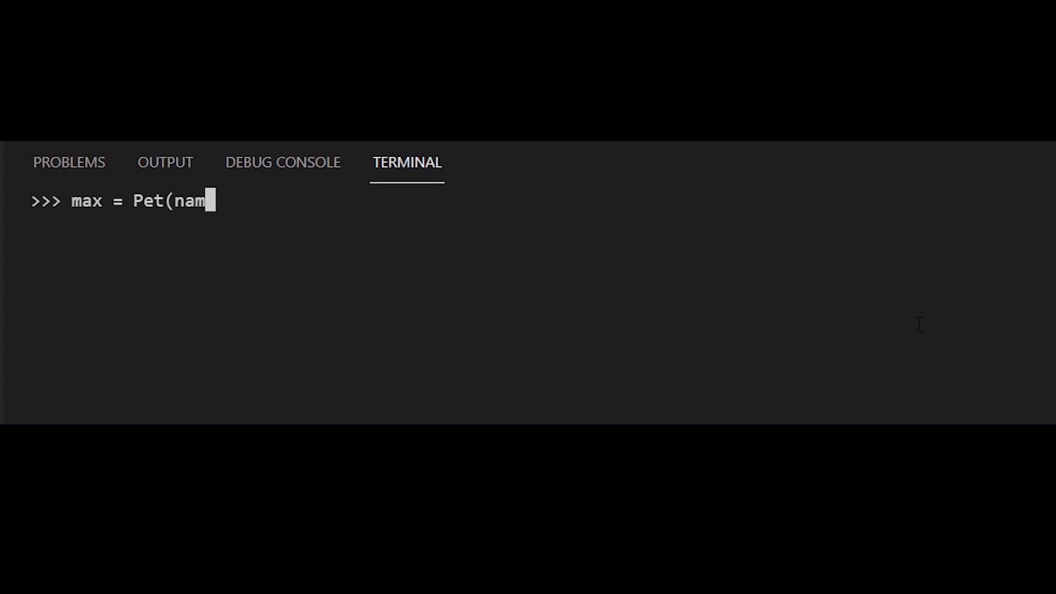
pyautogui.write("e='Max, age")
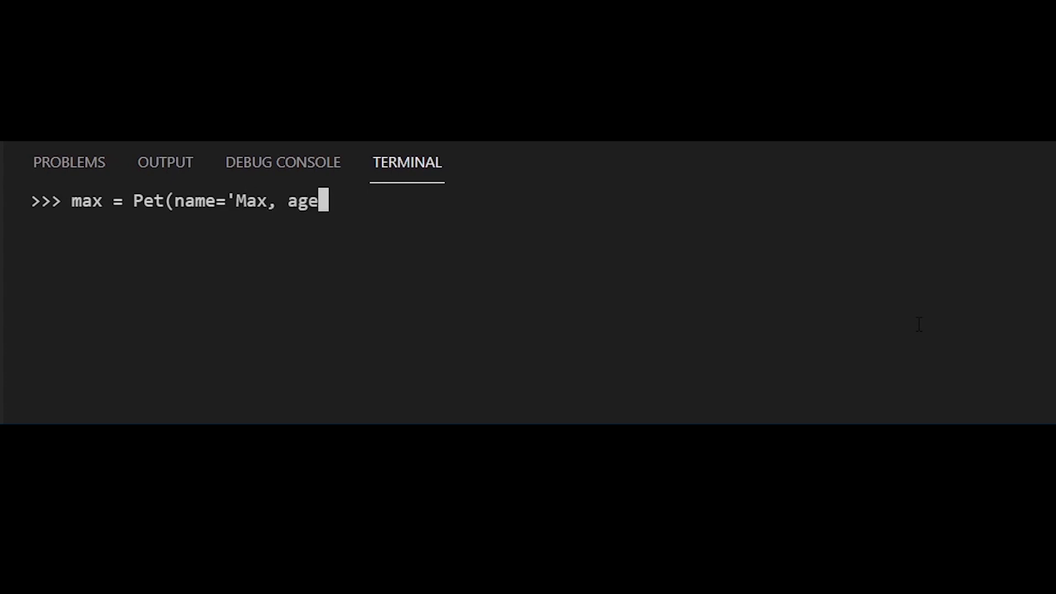
pyautogui.write('=')
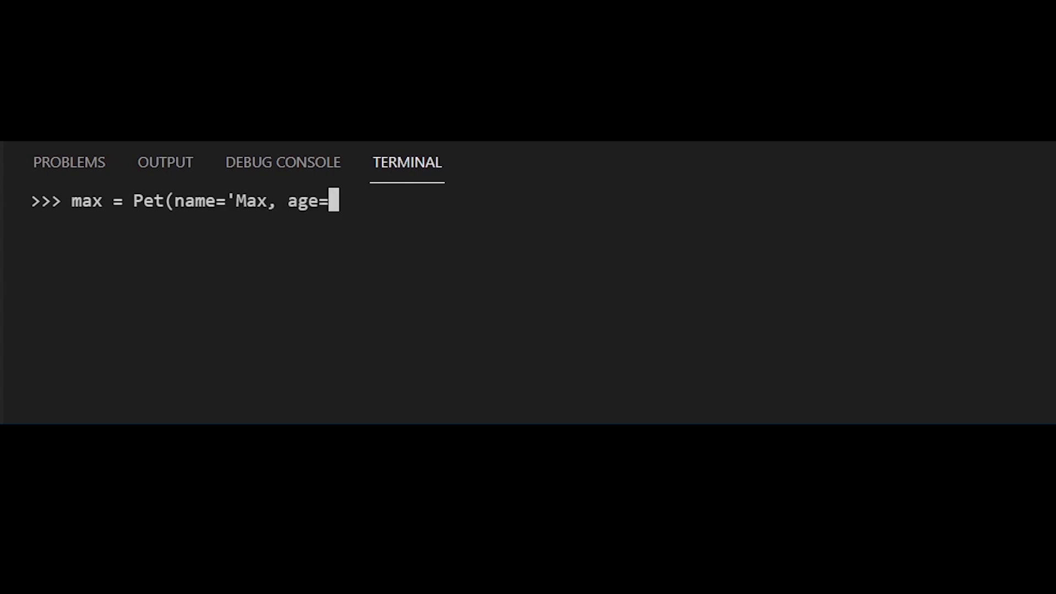
pyautogui.write('3,')
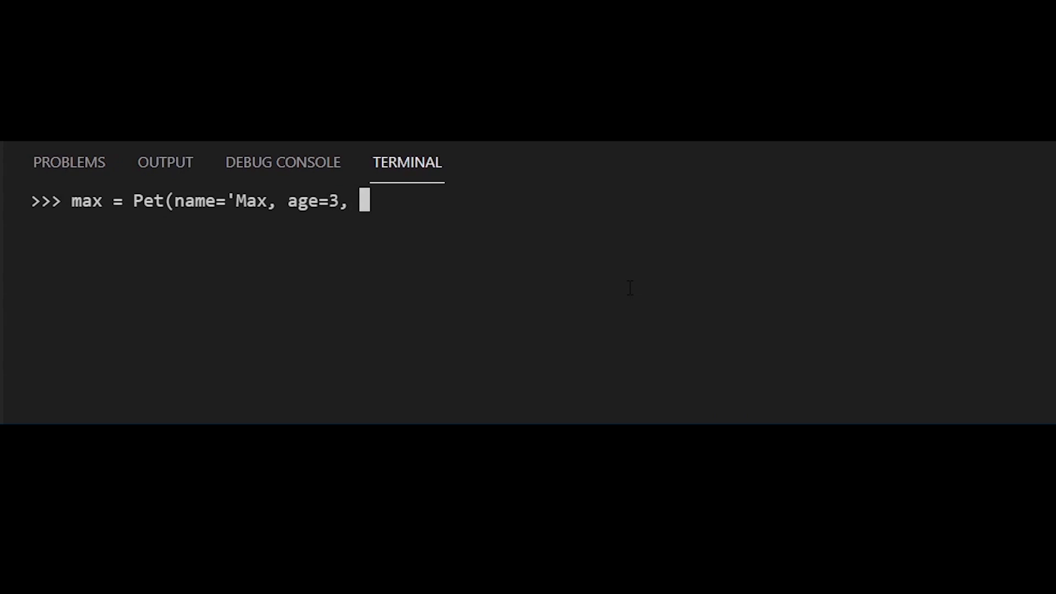
pyautogui.write('owner=anthony')
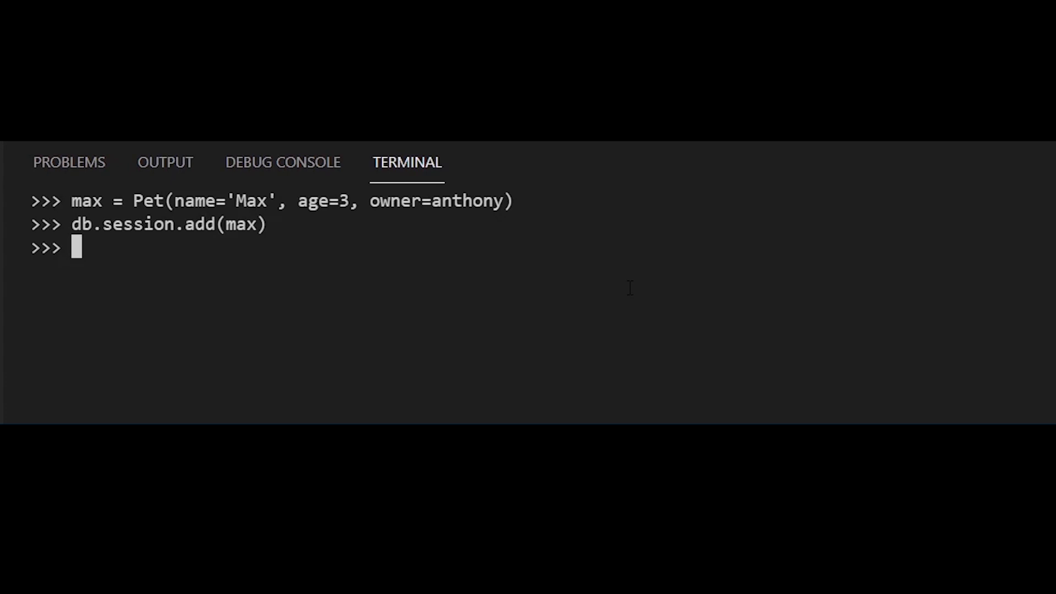
pyautogui.write('db.session.commit()')
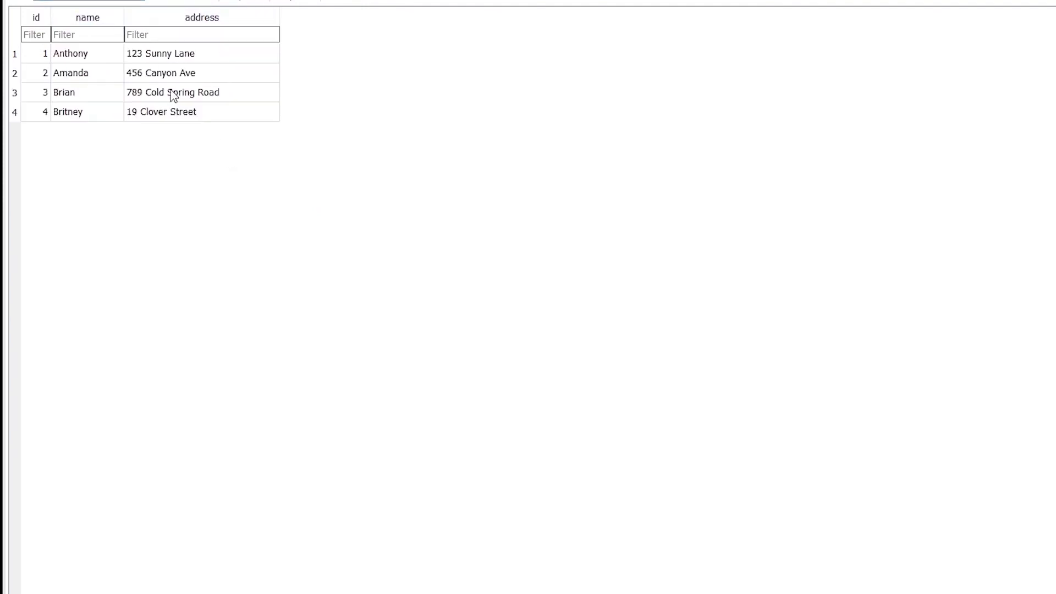
pyautogui.moveTo(295, 214)
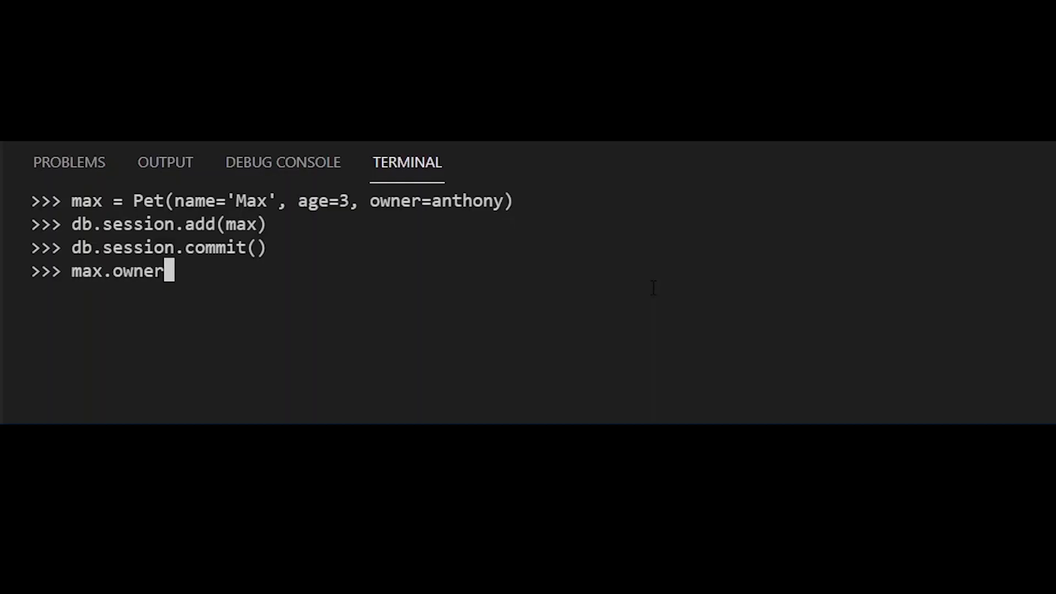
# Query max.owner and its name, then anthony.pets and pets[0].name.
pyautogui.press('Return')
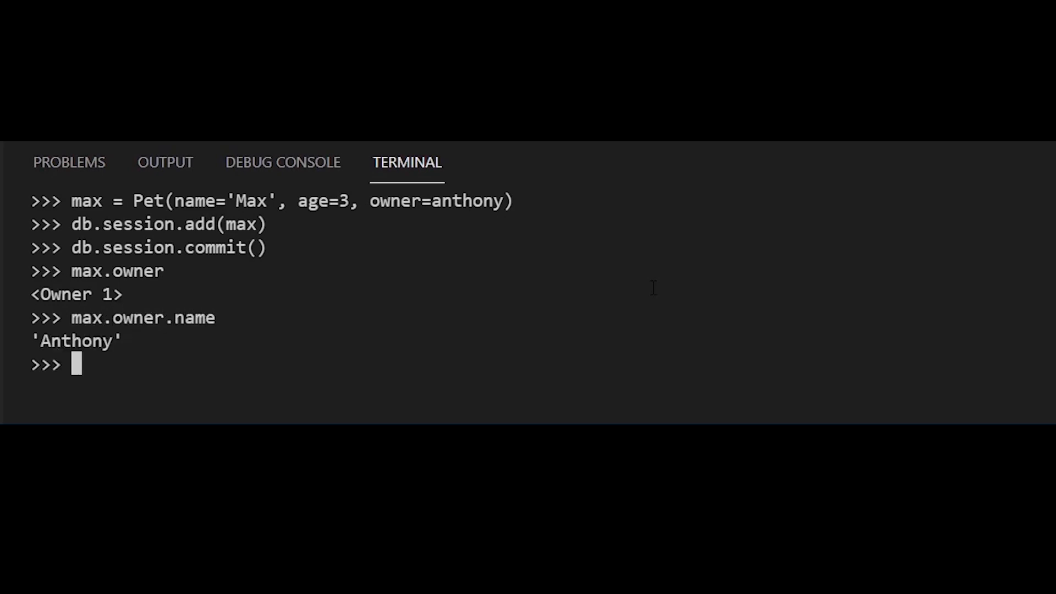
pyautogui.write('max.o')
pyautogui.write('anthony')
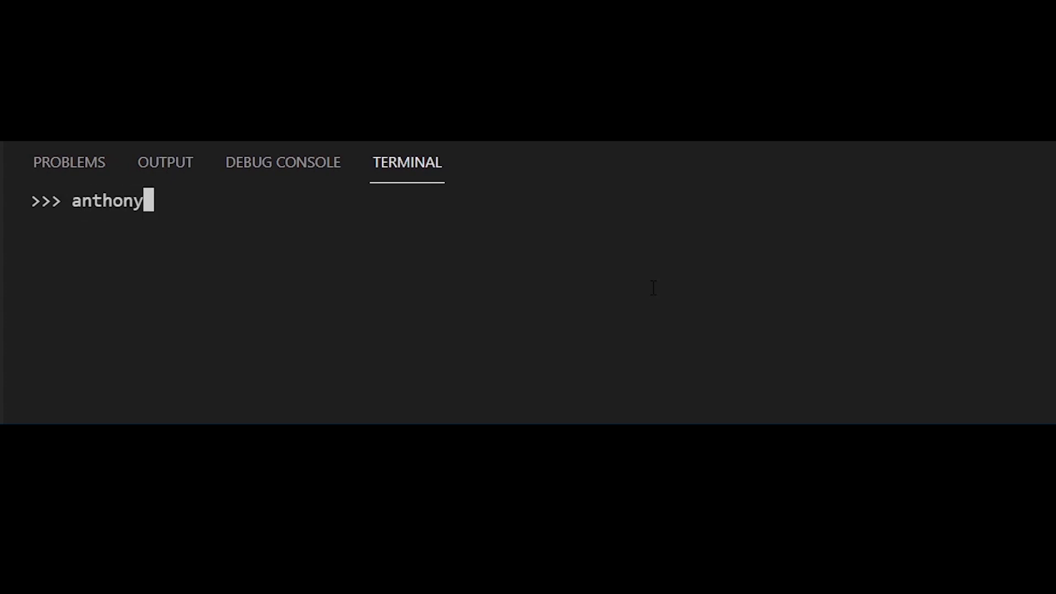
pyautogui.write('.pets')
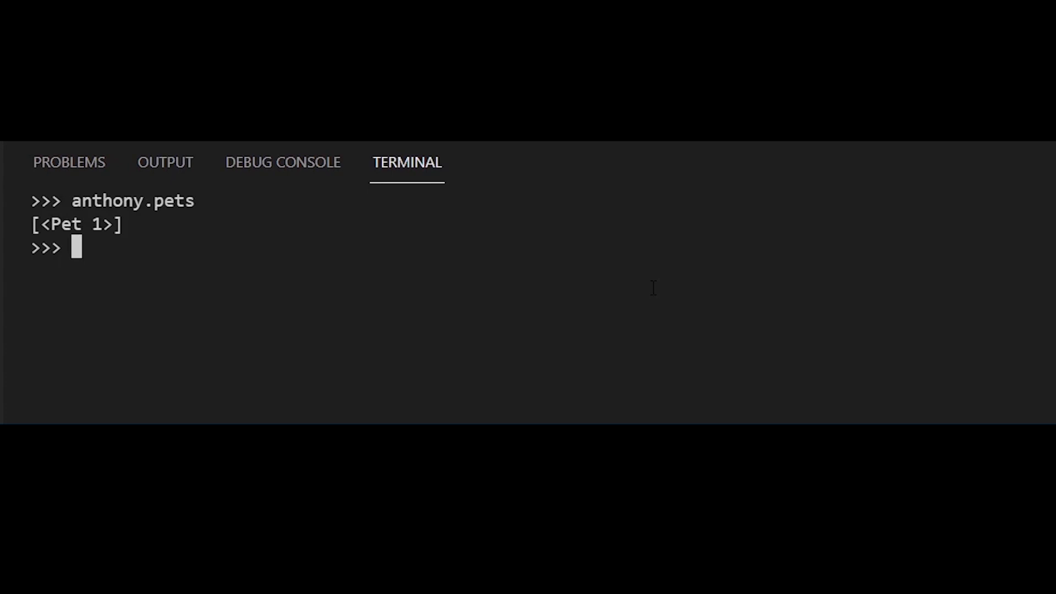
pyautogui.write('anthony.pets')
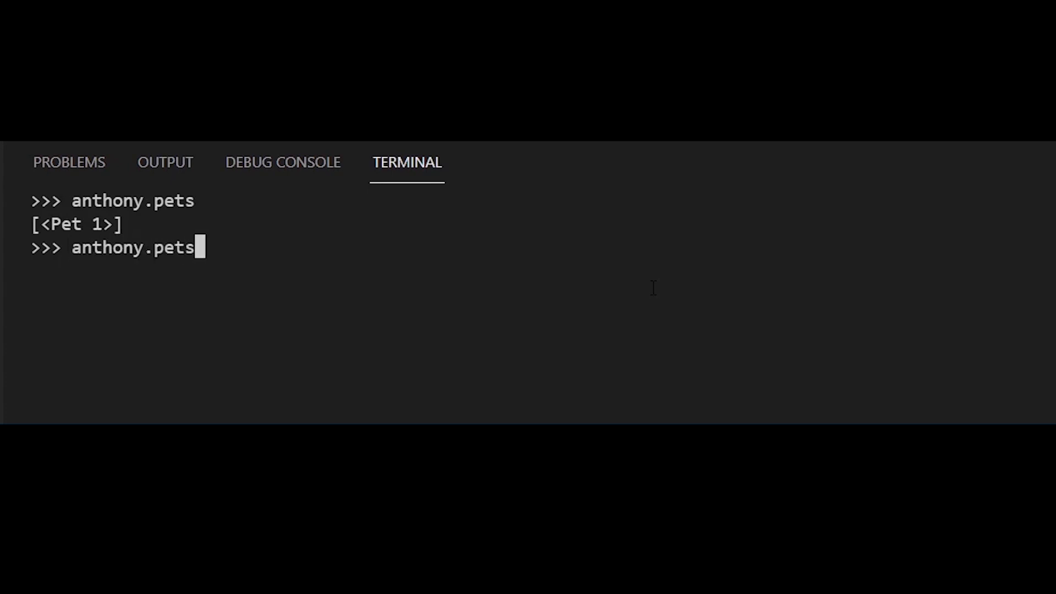
pyautogui.write('[0].nam')
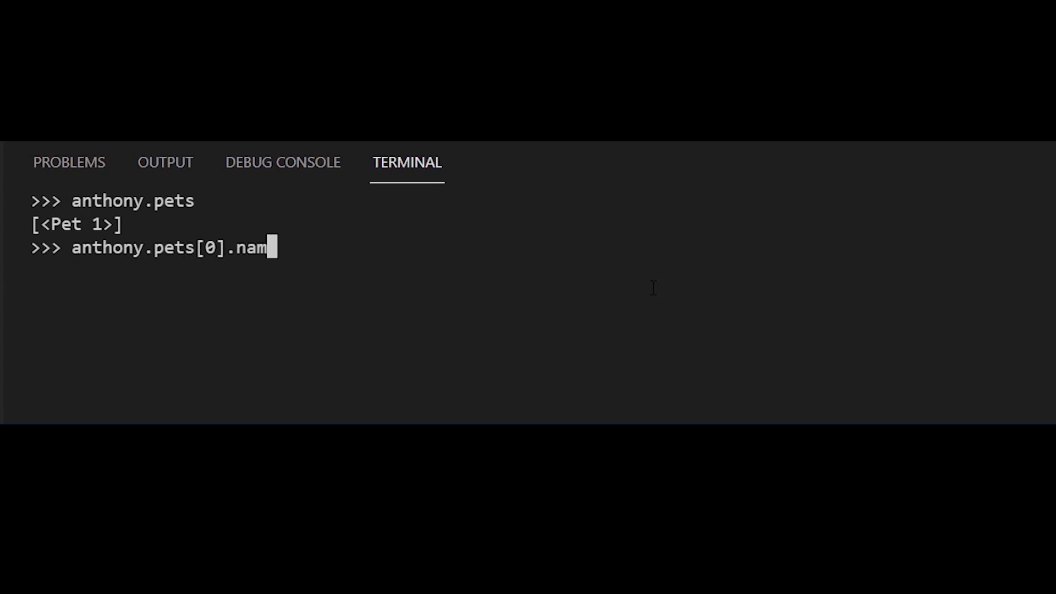
pyautogui.press('Return')
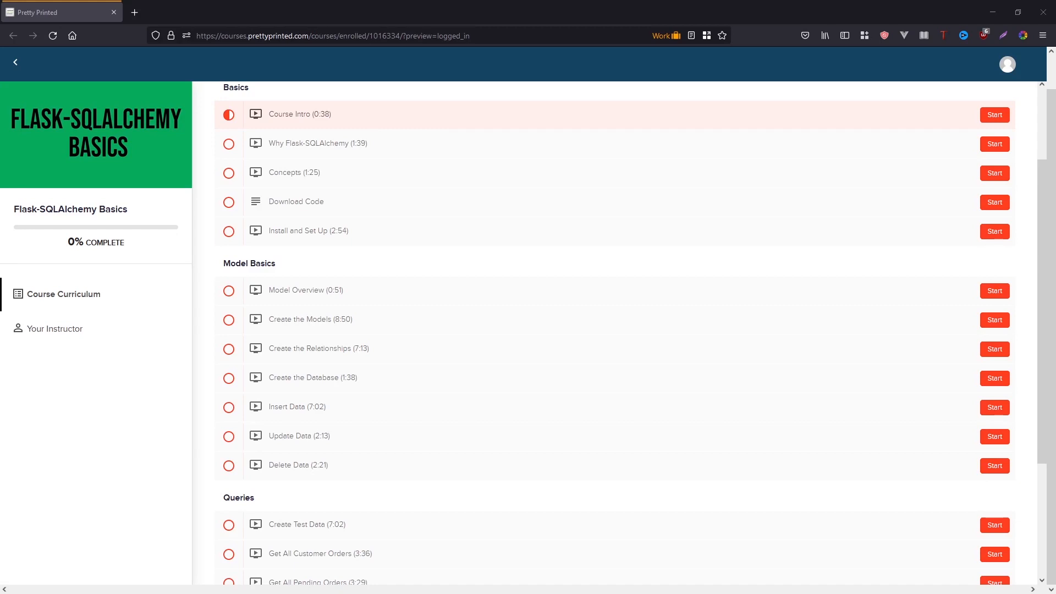
pyautogui.moveTo(488, 116)
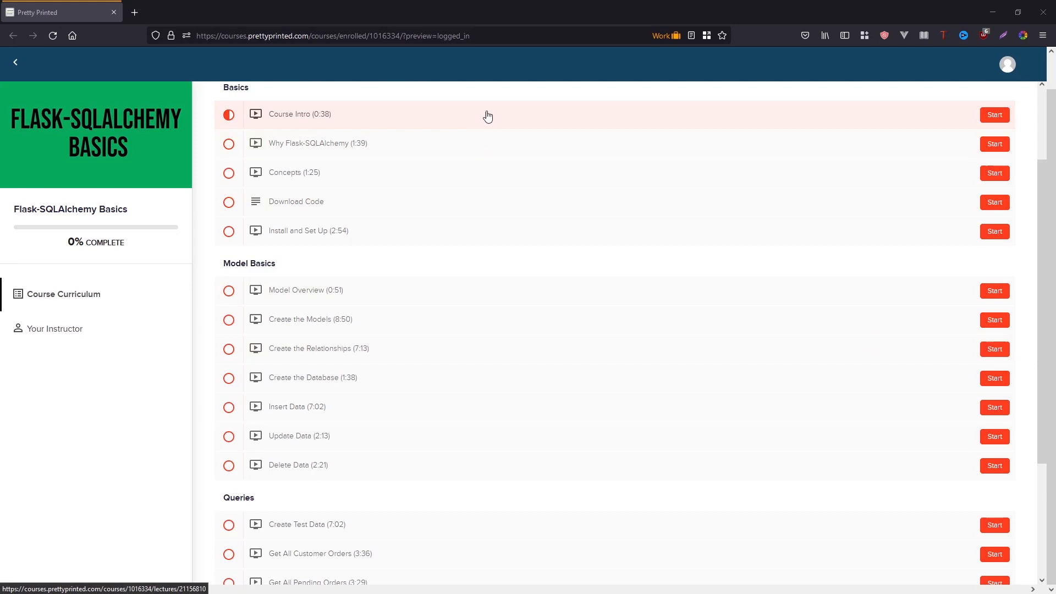
# Scroll through the Flask-SQLAlchemy Basics Course Curriculum lesson list.
pyautogui.scroll(-3)
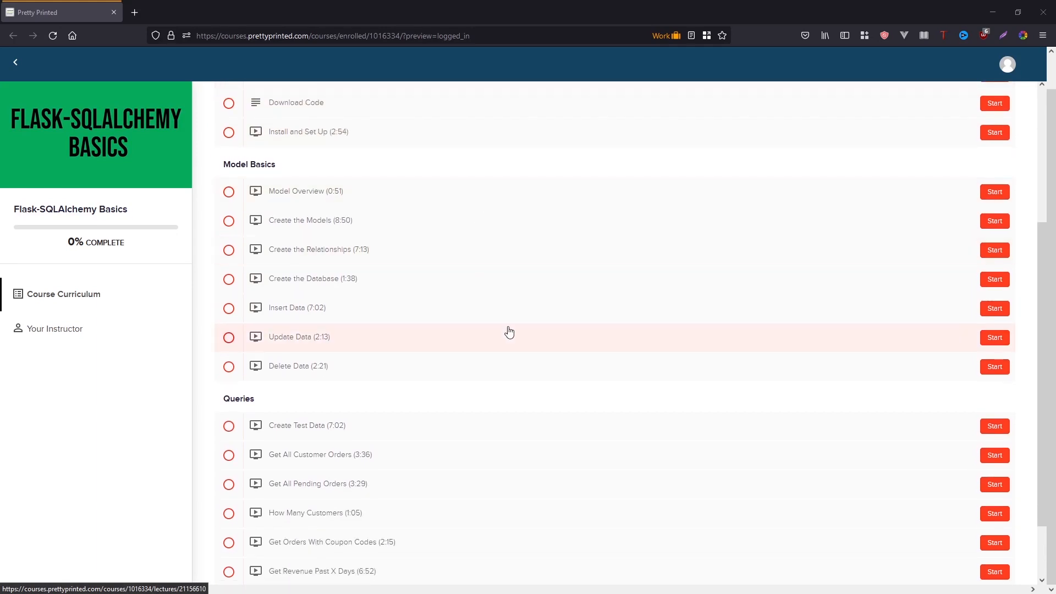
pyautogui.scroll(3)
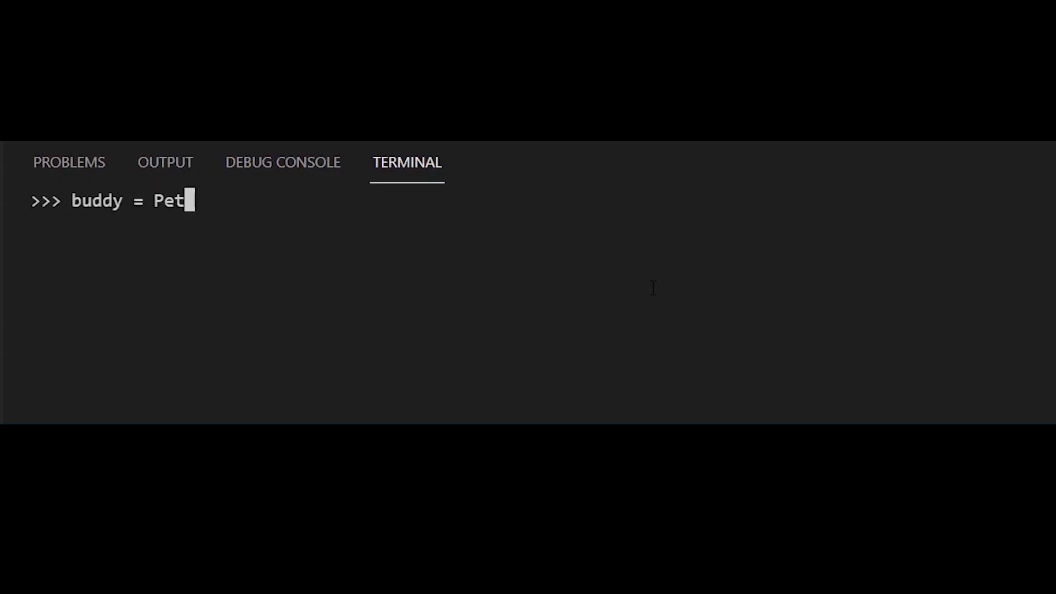
# Add Buddy, age 2, browse the pet table, then query buddy.owner.name.
pyautogui.write("(name='")
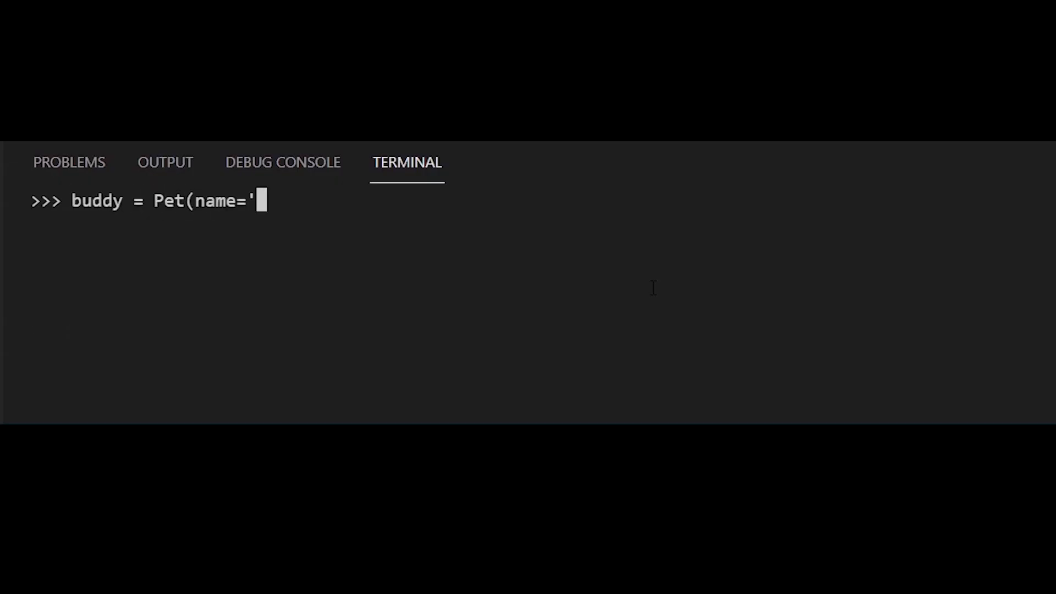
pyautogui.write("Buddy', age=2, owner=amanda")
pyautogui.write('db.session.')
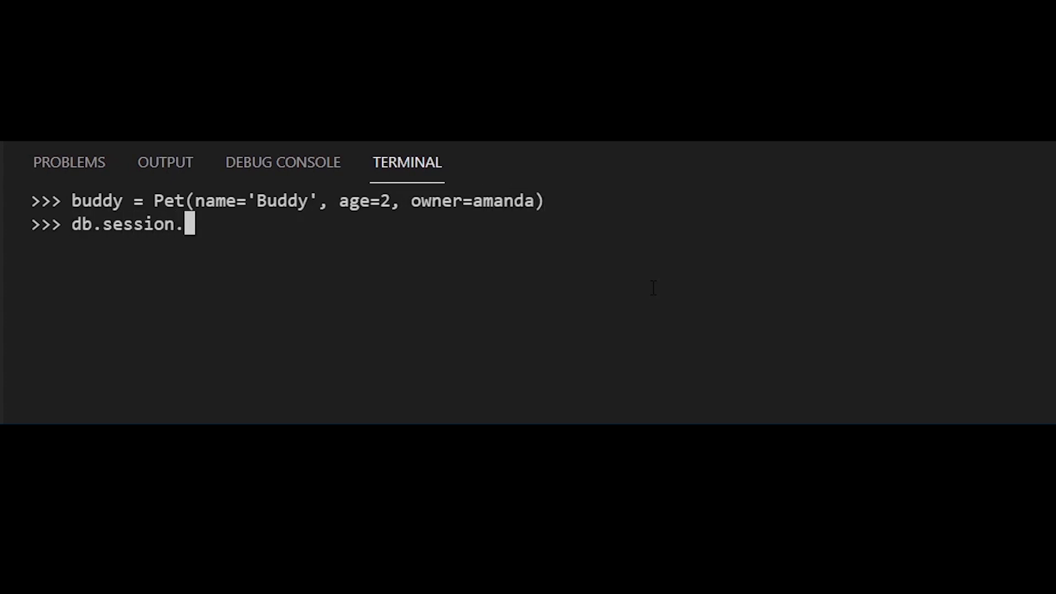
pyautogui.write('add(buddy)')
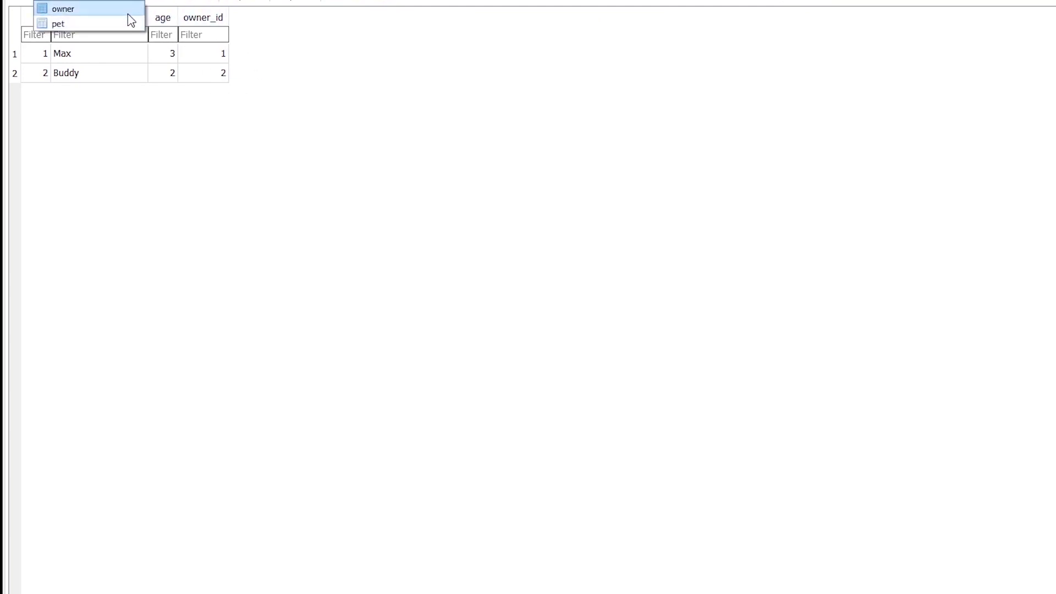
pyautogui.click(62, 9)
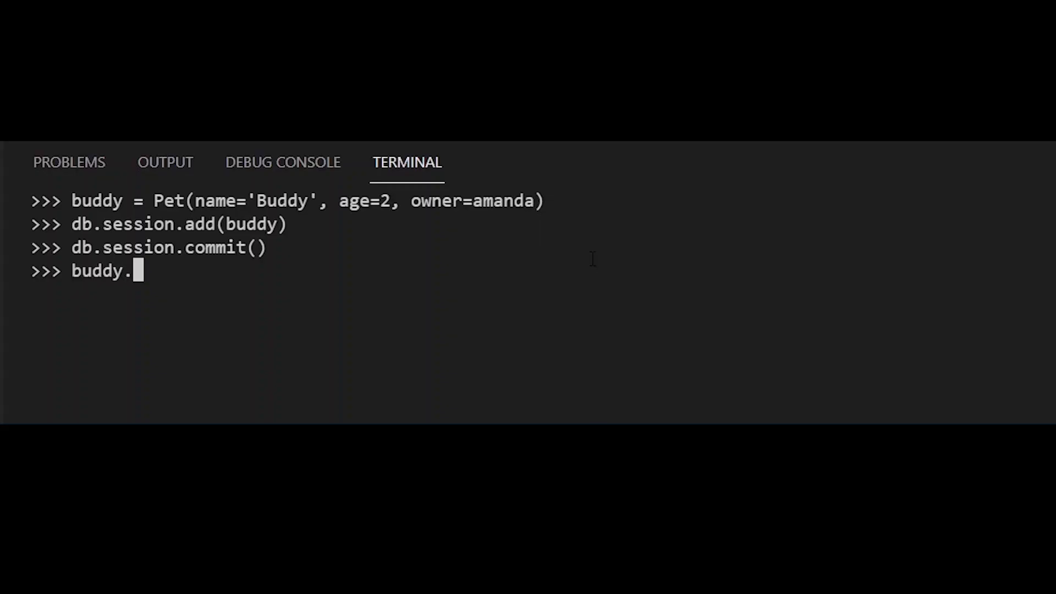
pyautogui.write('owner.name')
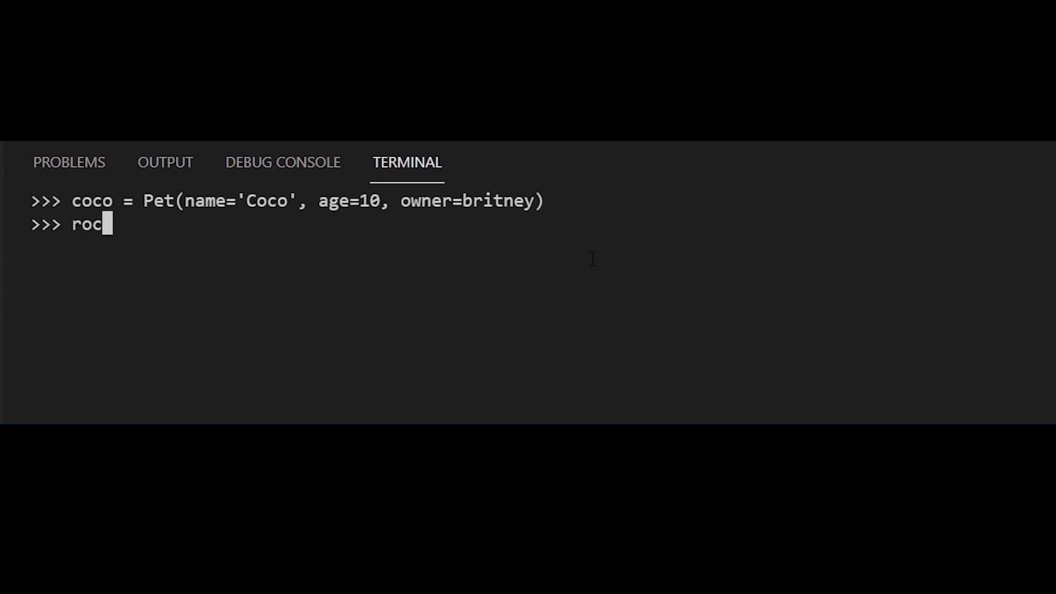
# Define Rocket (age 8, anthony) and the others, then add_all coco, rocket, lady, lulu.
pyautogui.write("ket = Pet(name='Rocket', age=8, owner=a")
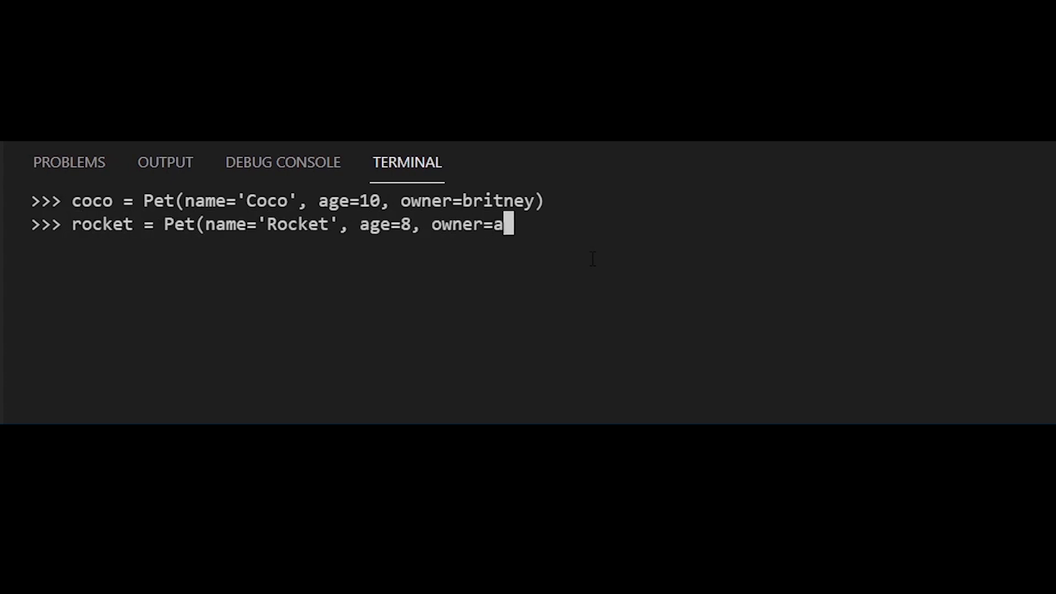
pyautogui.write('nthony)')
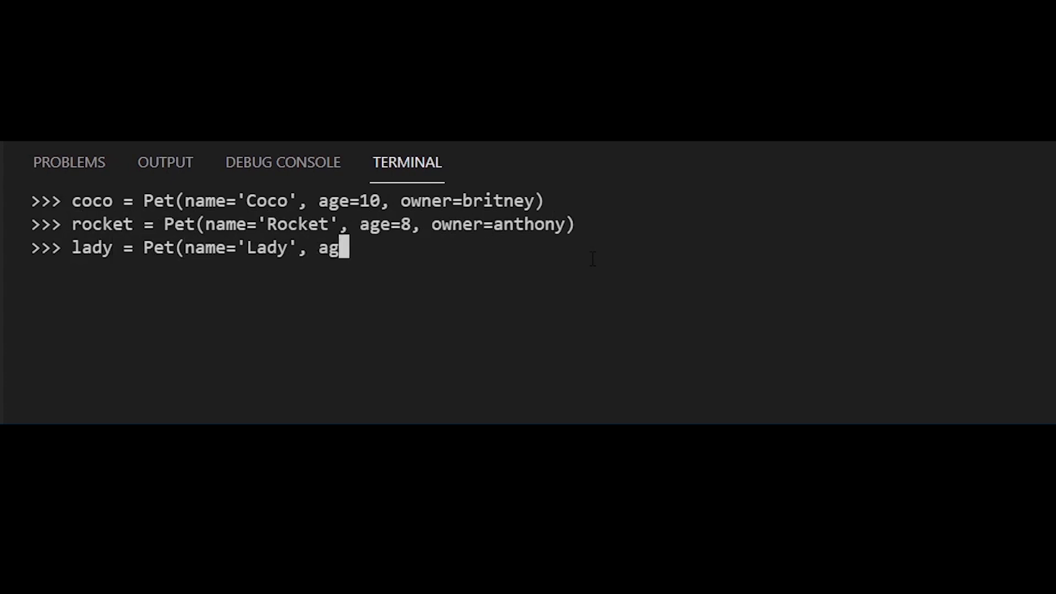
pyautogui.write('e=6, owner=anthony)')
pyautogui.write('d')
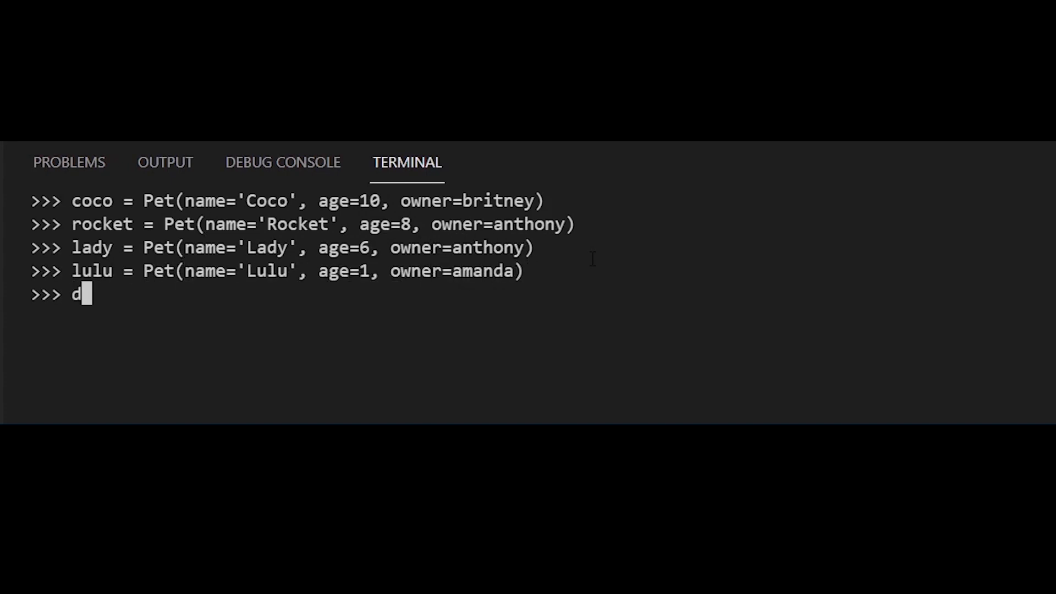
pyautogui.write('b.session.add_all([coco, rocket, lad')
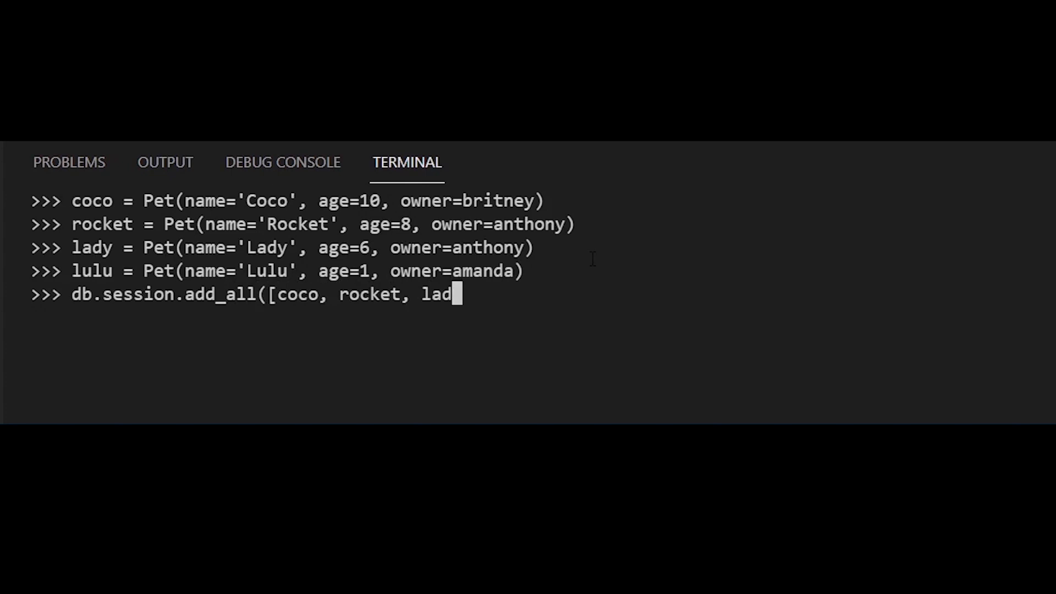
pyautogui.write('y, lulu])')
pyautogui.write('db.session.commit(')
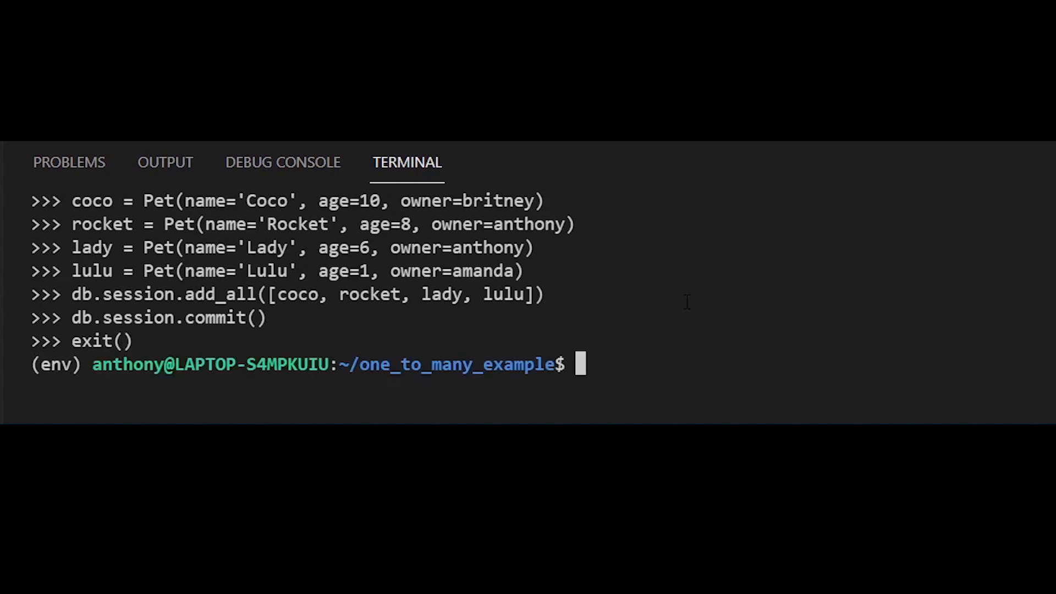
# Import db, Owner, Pet, fetch Anthony via filter_by, and add pet Skye aged 5.
pyautogui.write('from')
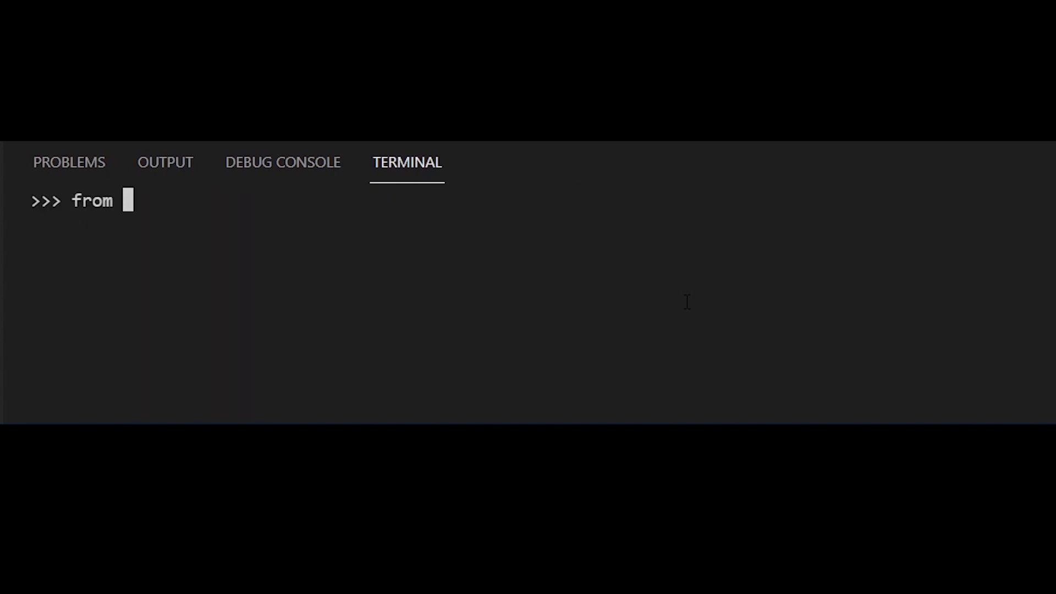
pyautogui.write('app import db, Owner, Pet')
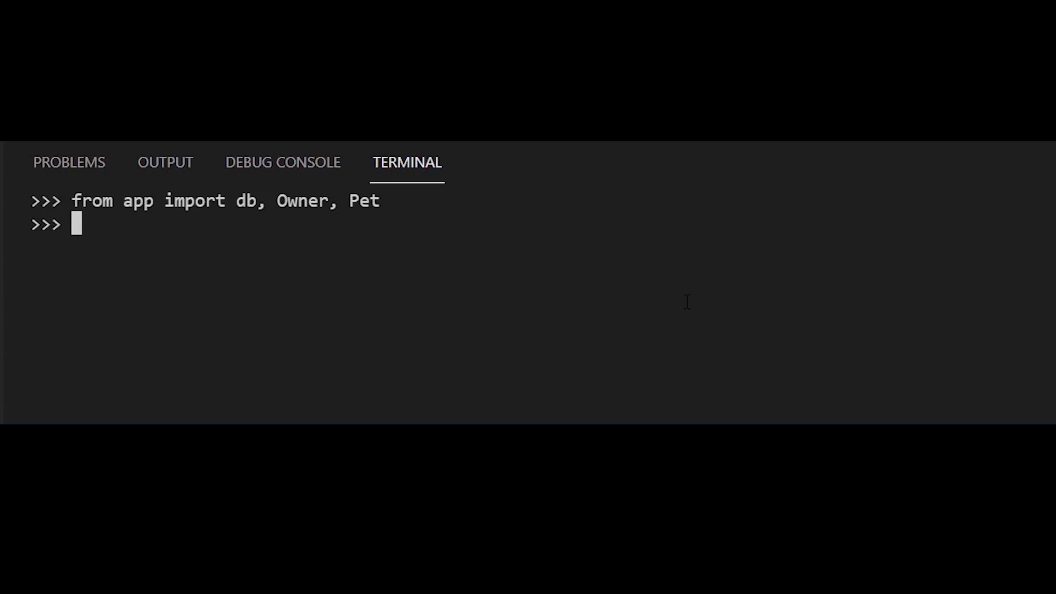
pyautogui.write('anthony')
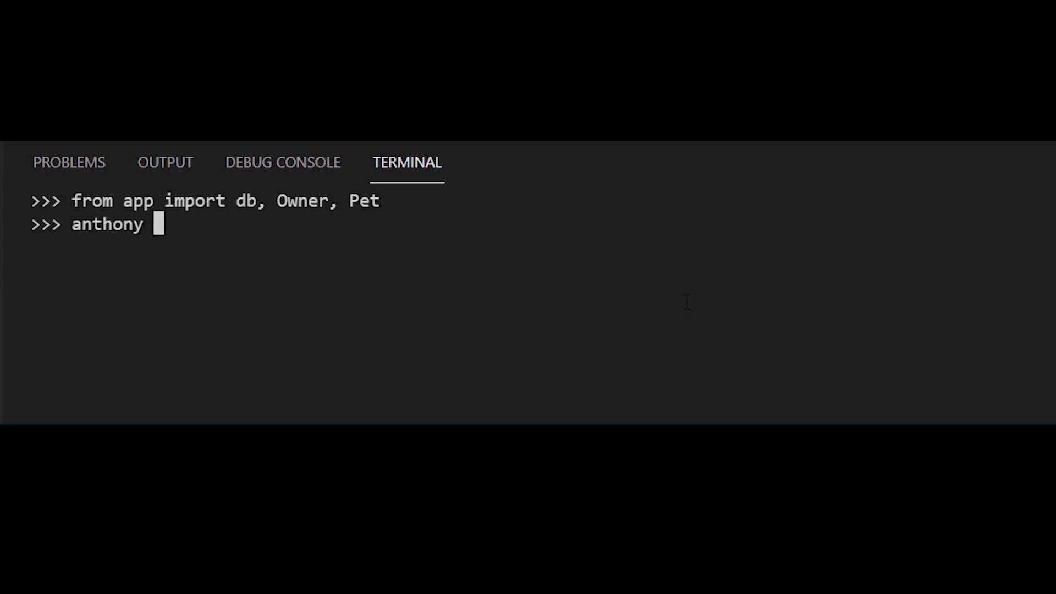
pyautogui.press('Return')
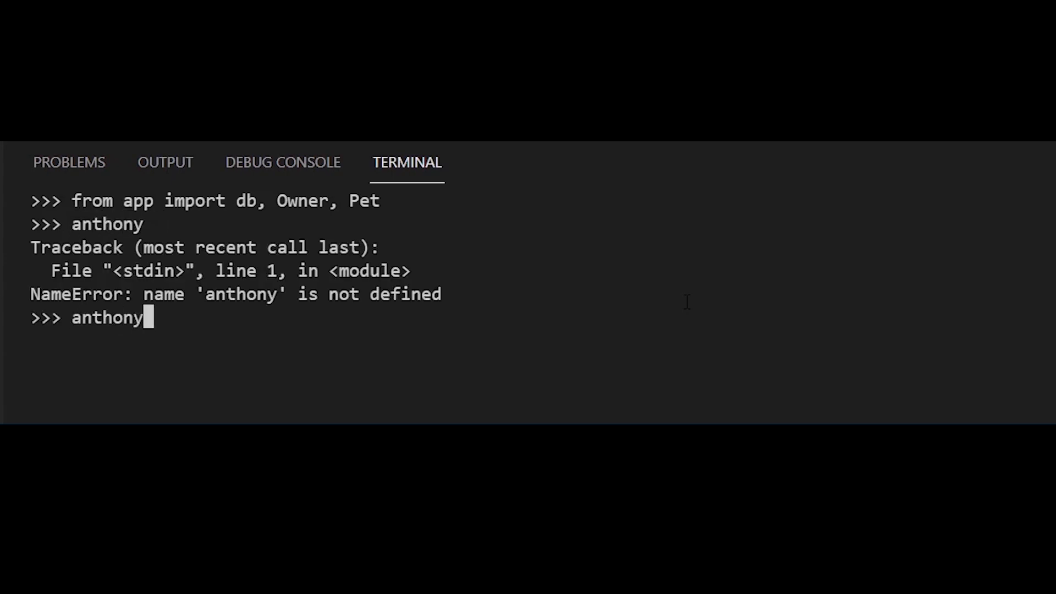
pyautogui.write('= Owner.query.')
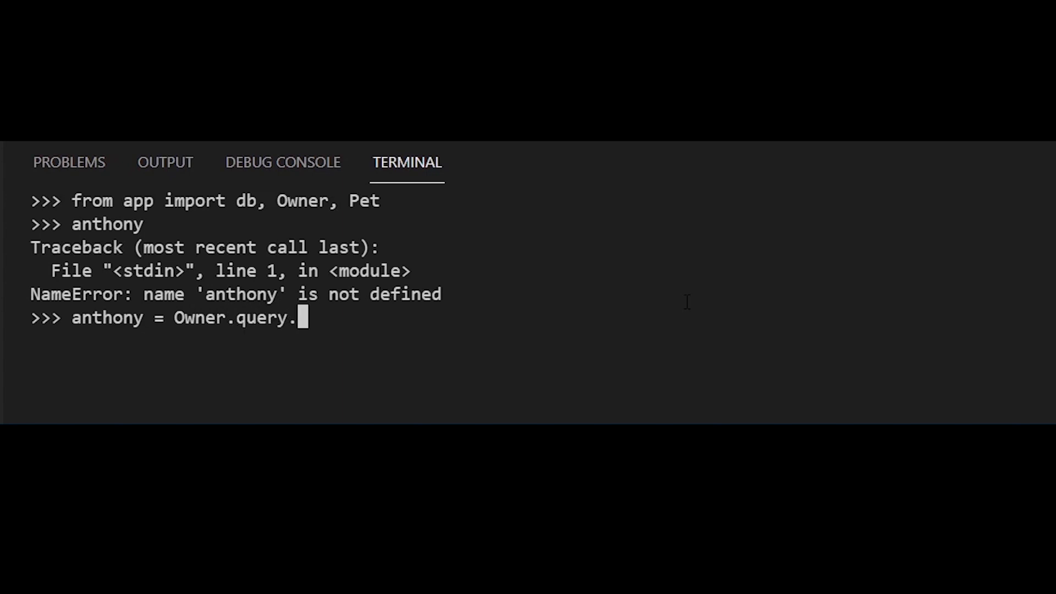
pyautogui.write("filter_by(name='Anthony').first(")
pyautogui.write('anthony.name')
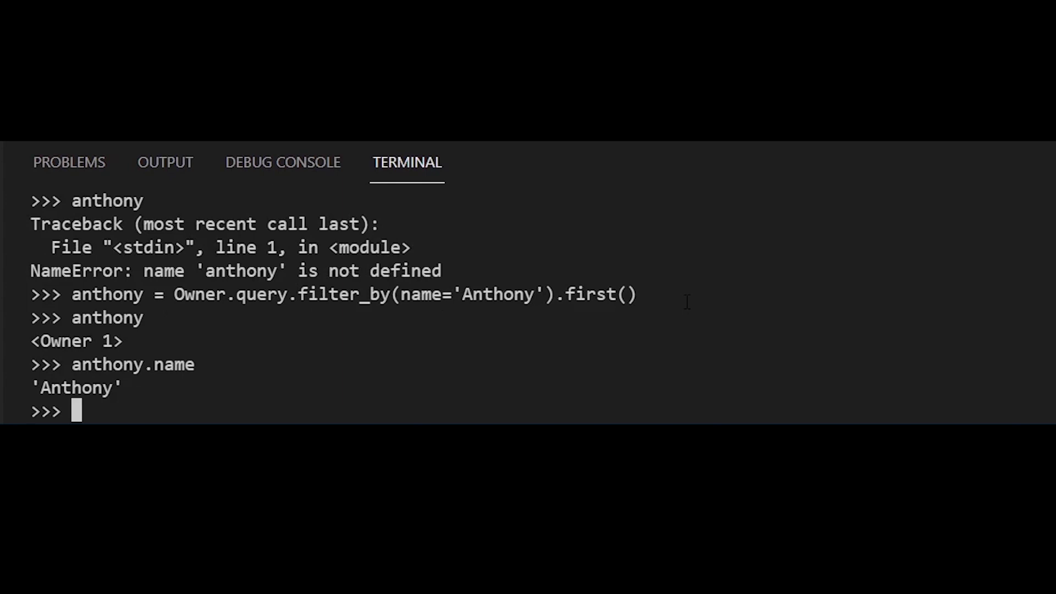
pyautogui.write("skye = Pet(name='Skye', age=5, owner=anthony")
pyautogui.write('d')
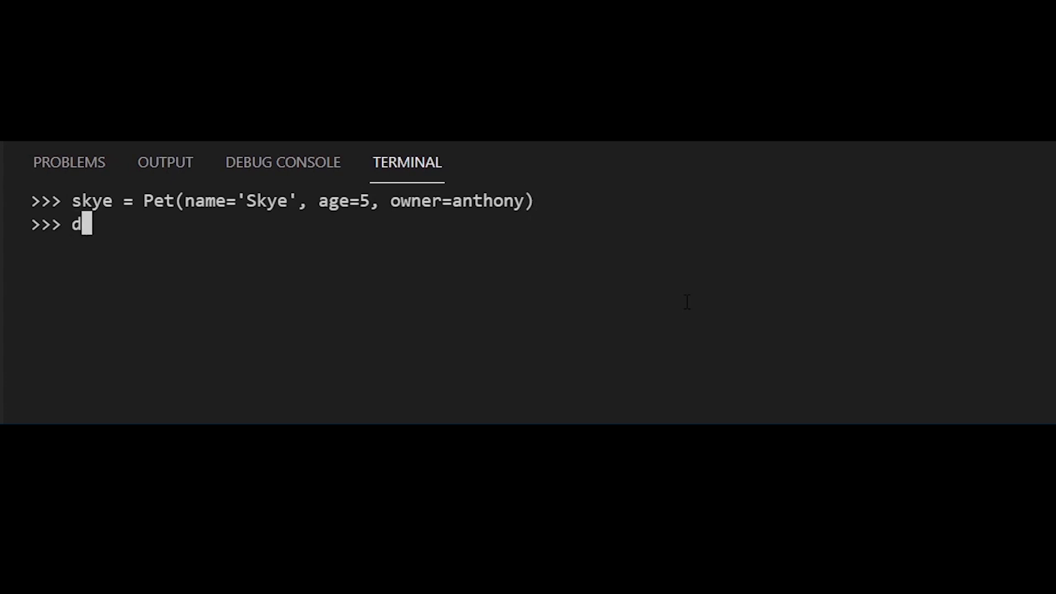
pyautogui.write('b.session.add(skye')
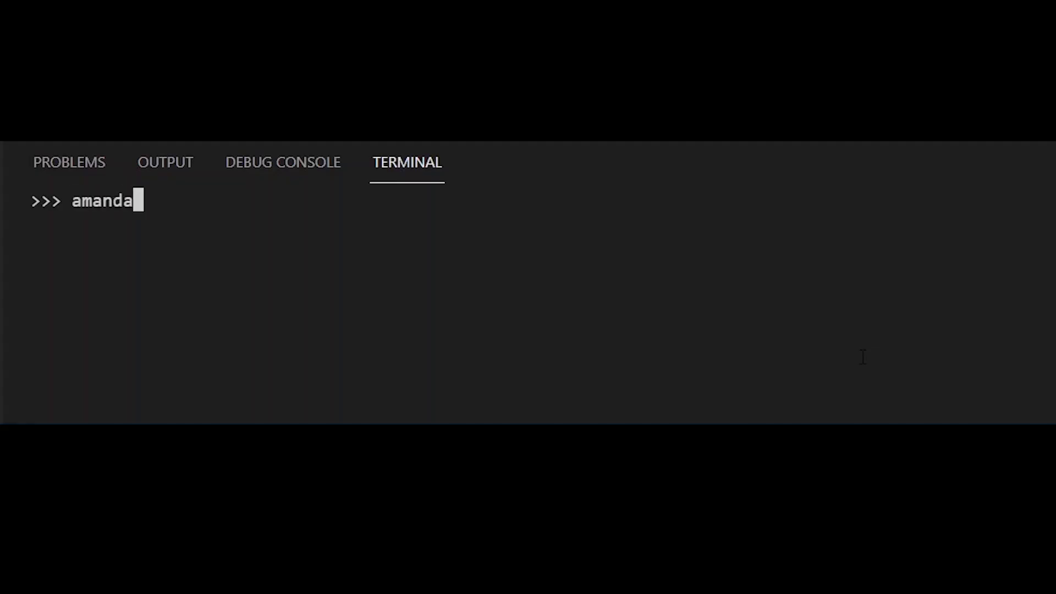
# Load Amanda with filter_by(name='Amanda') and show her pets list.
pyautogui.write('= Owner.query.fil')
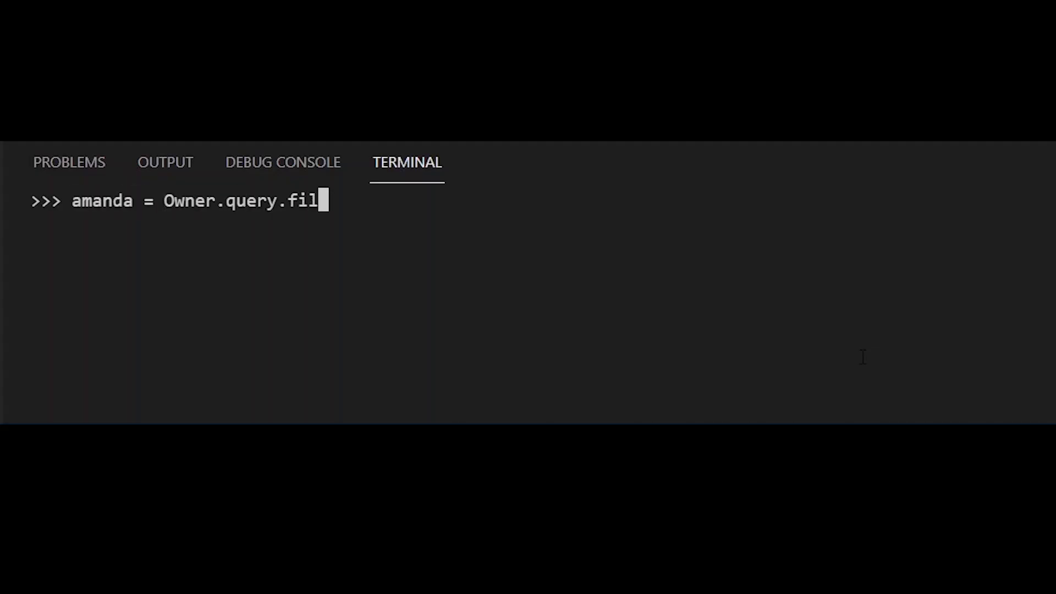
pyautogui.write("ter_by(name='Amanda').first(")
pyautogui.write('amanda.pets')
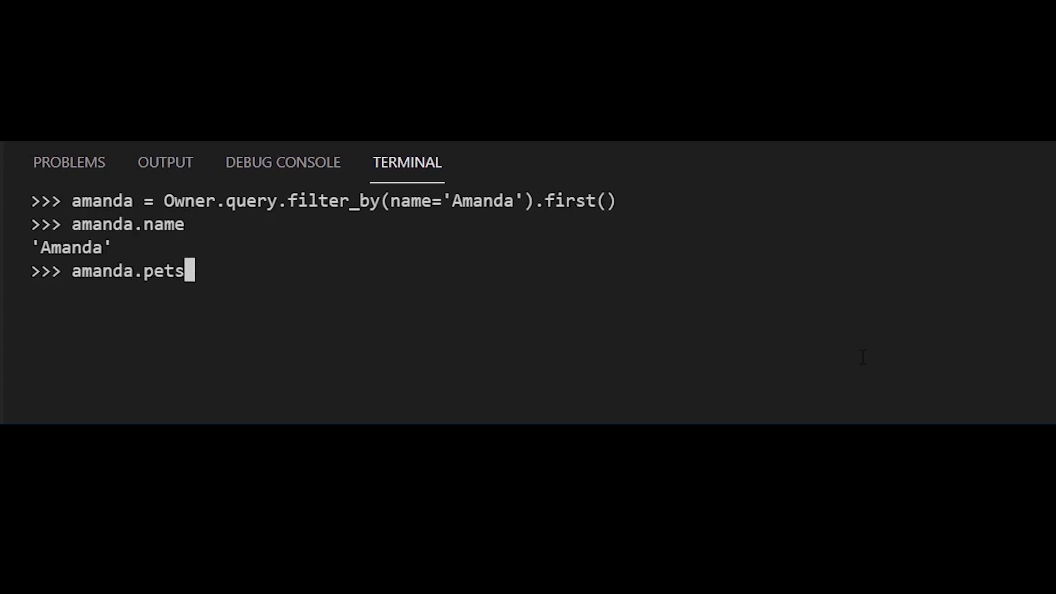
pyautogui.press('Return')
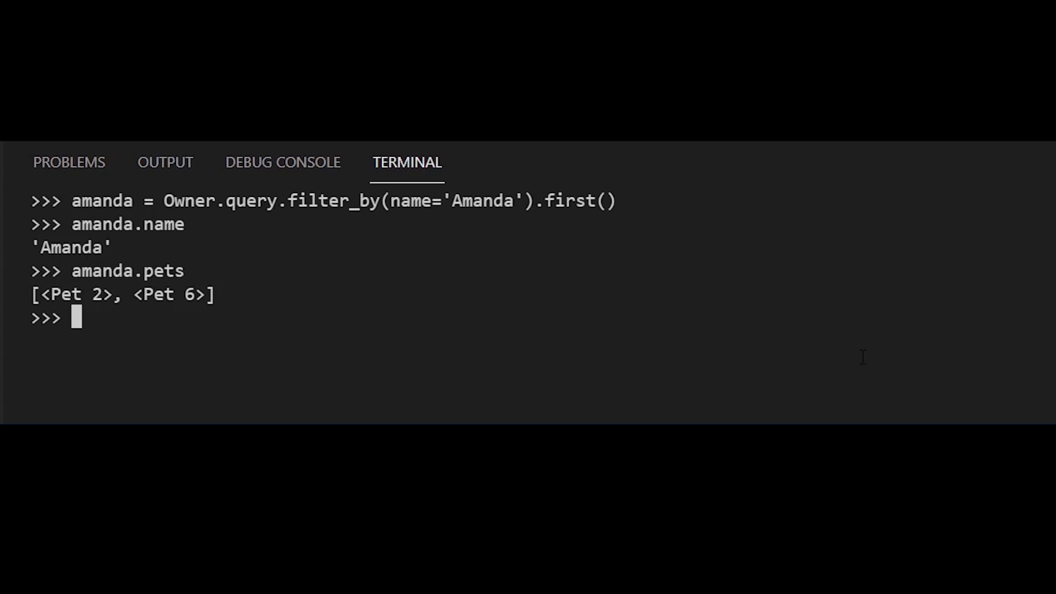
# Loop over Amanda's and Anthony's pets printing each name, then start querying Brian.
pyautogui.write('for pet in amanda.pets:')
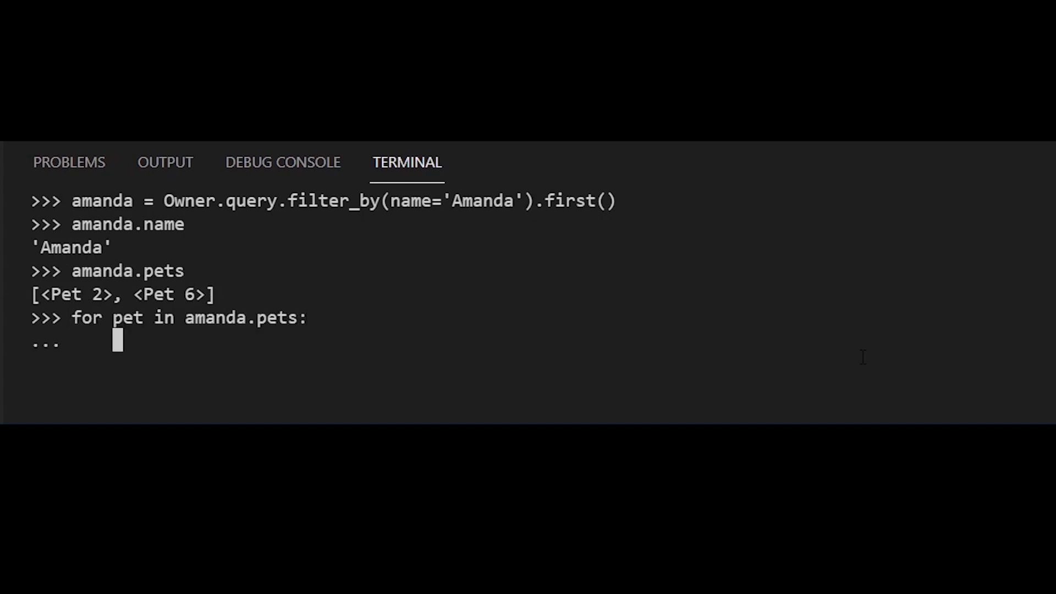
pyautogui.write('print(pet.name)')
pyautogui.write('for pet in anthony.pets:')
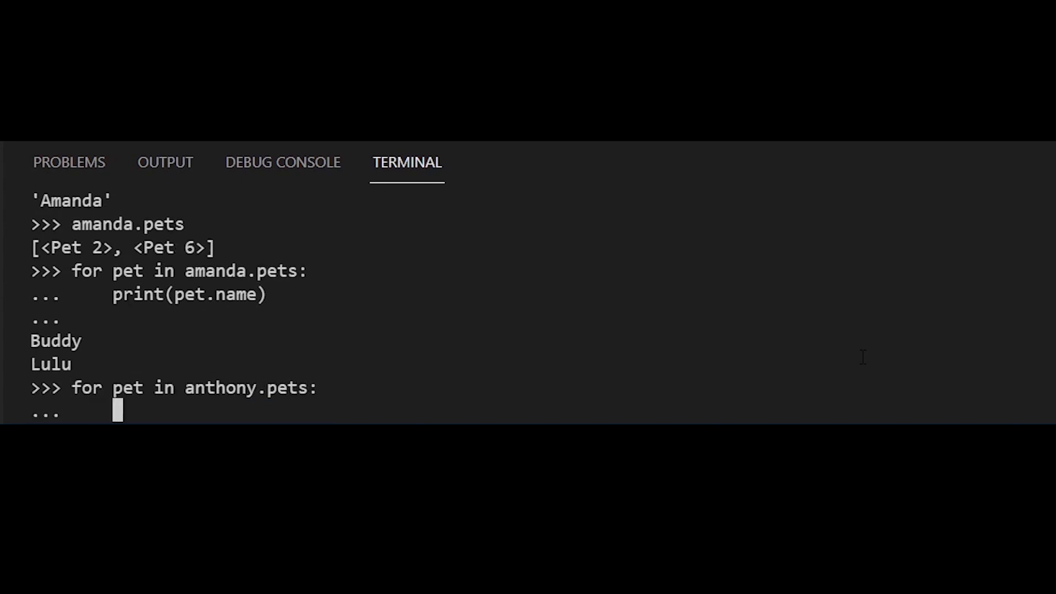
pyautogui.press('Return')
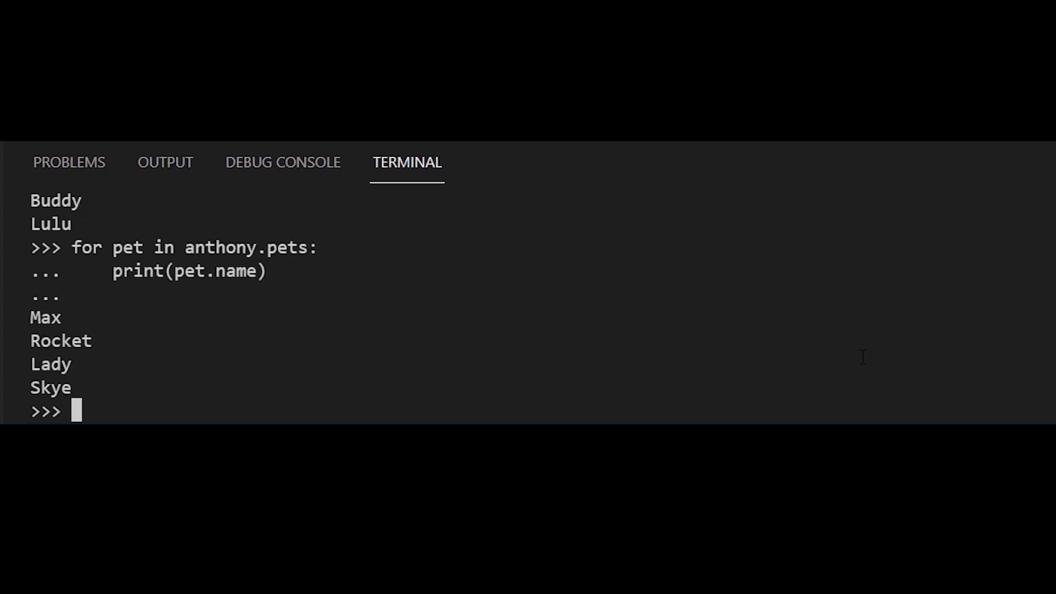
pyautogui.write("brian = Owner.query.filter_by(name='Brian').first(")
pyautogui.write('for pet in br')
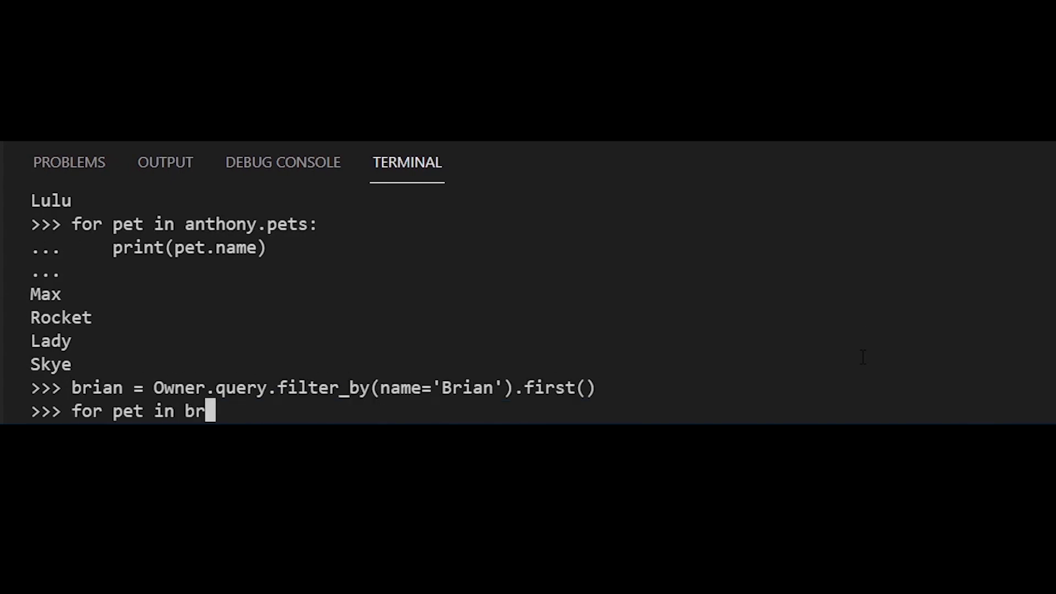
# Loop over brian.pets printing names, which prints nothing, then fetch Coco with Pet.query.filter_by.
pyautogui.write('ian.pets:')
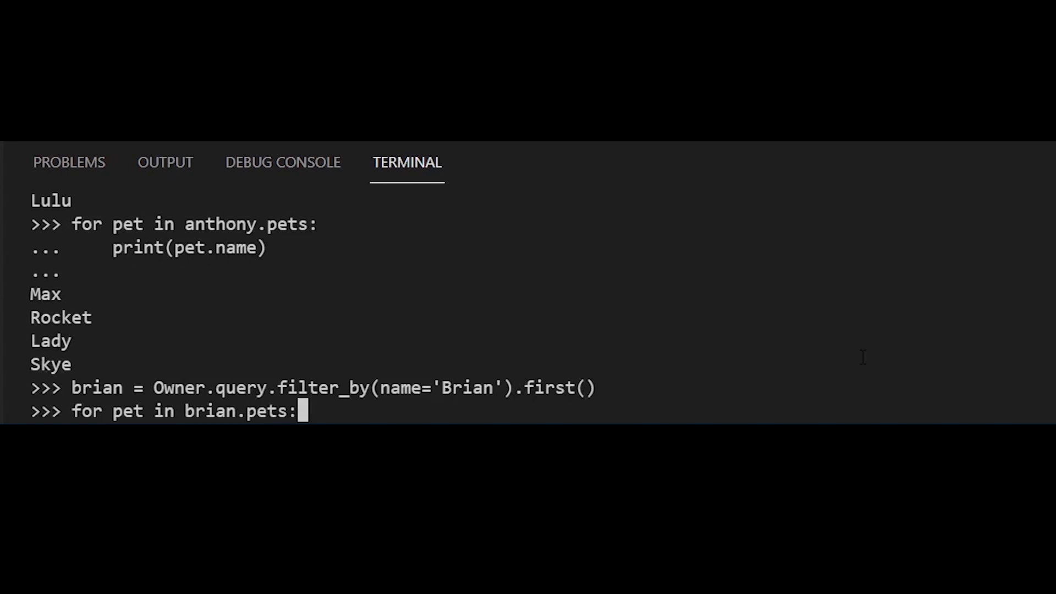
pyautogui.write('print(')
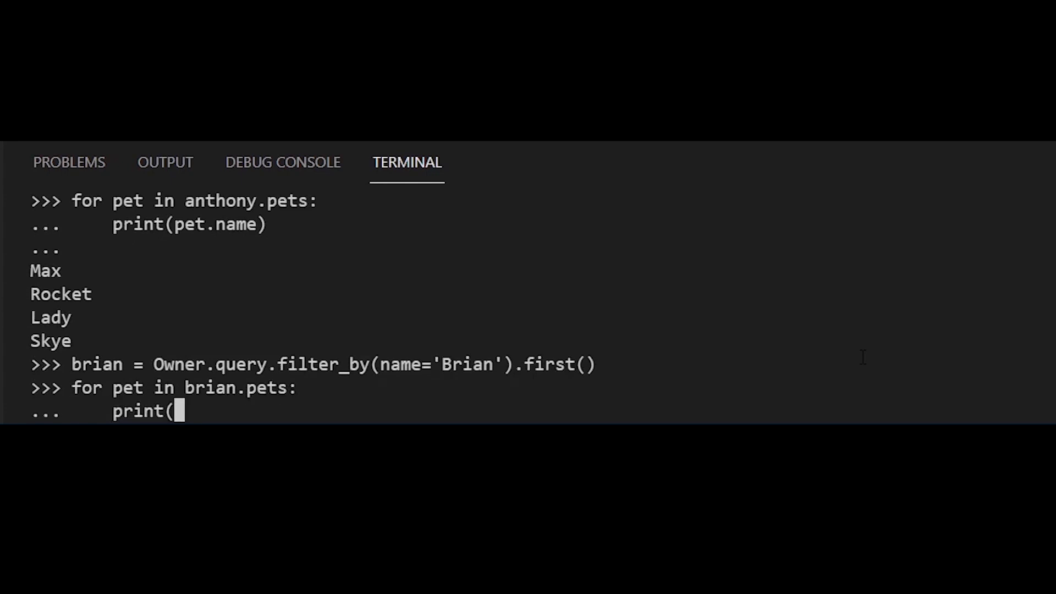
pyautogui.write('pet.name)')
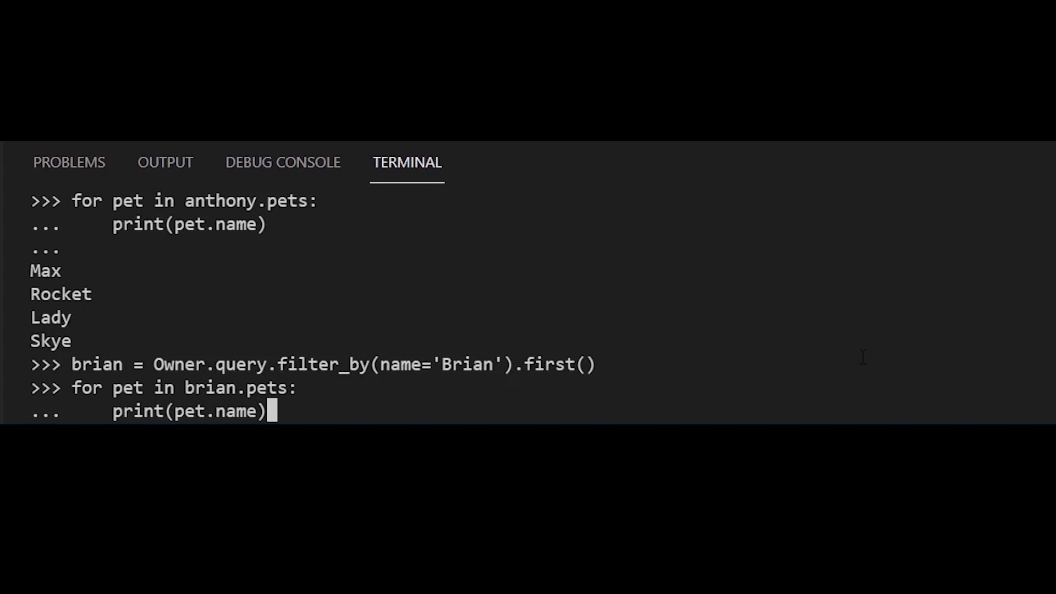
pyautogui.press('Return')
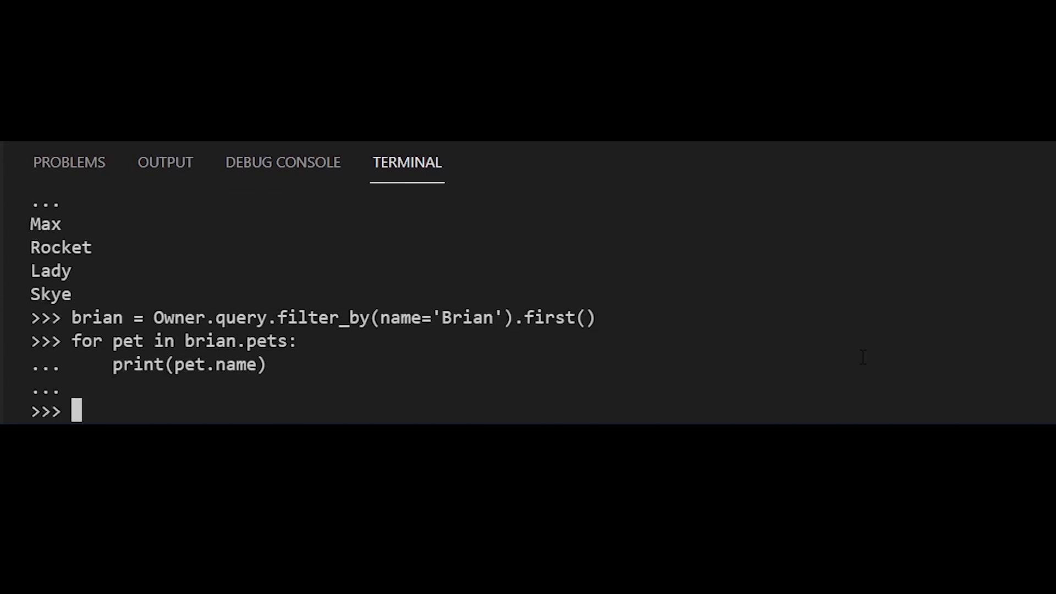
pyautogui.write("coco = Pet.query.filter_by(name='Coco').first()")
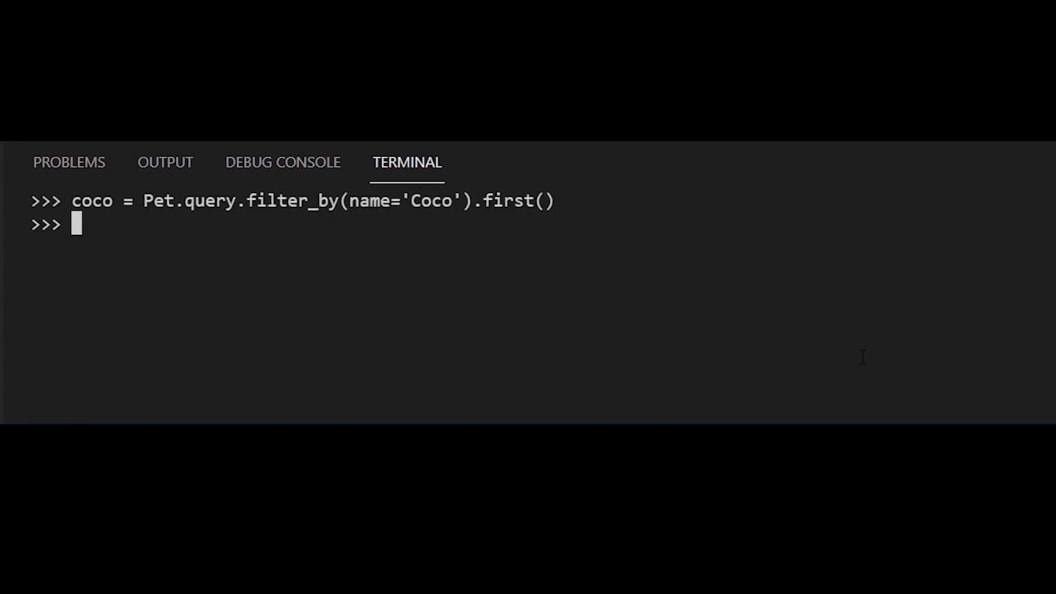
# Evaluate coco.owner.name and coco.owner.address to show Britney at 19 Clover Street.
pyautogui.write('coco.owner.na')
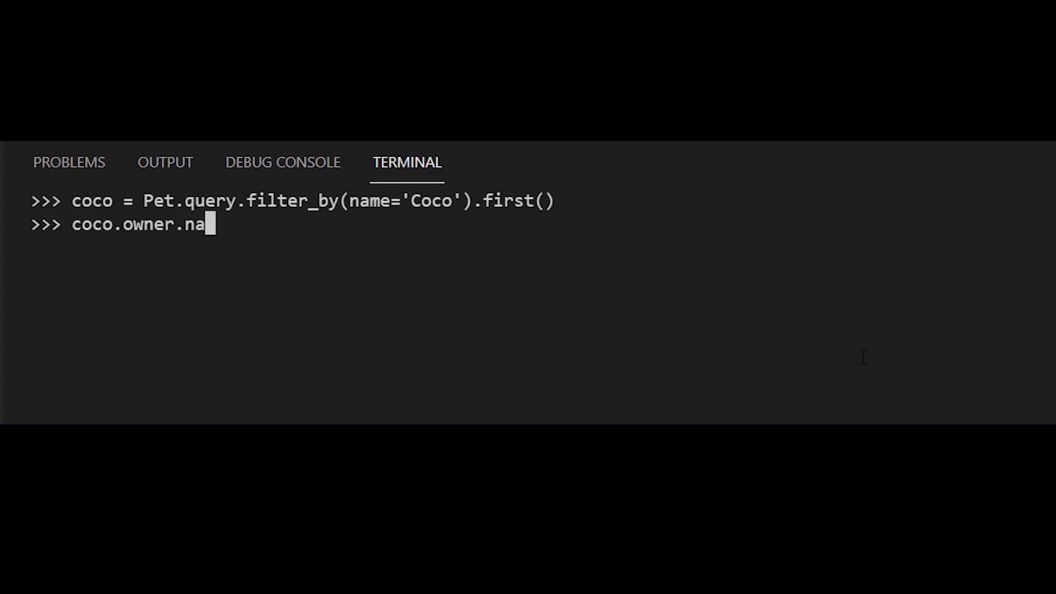
pyautogui.press('Return')
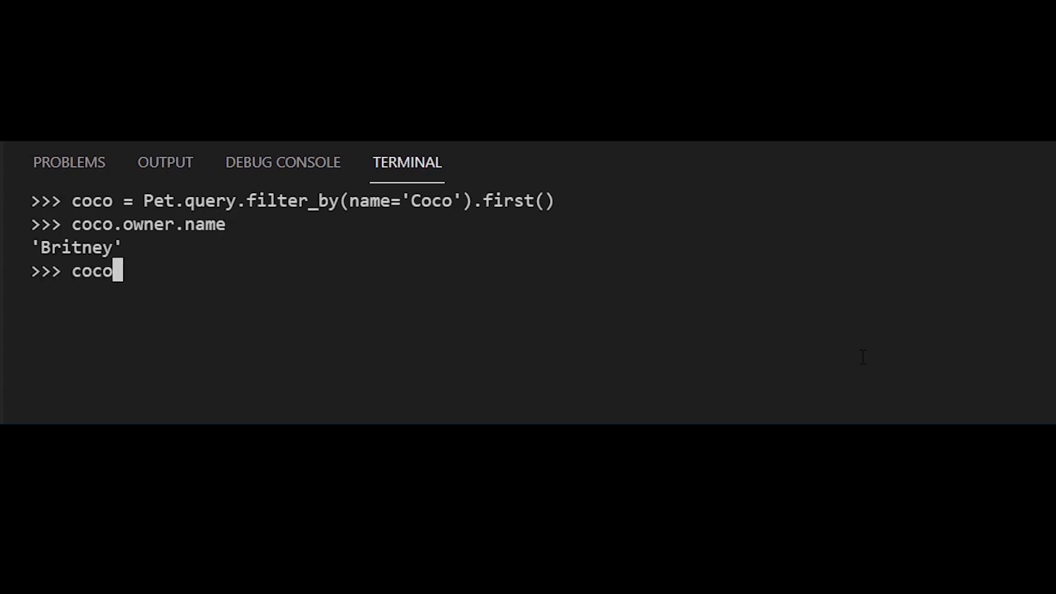
pyautogui.write('.owner')
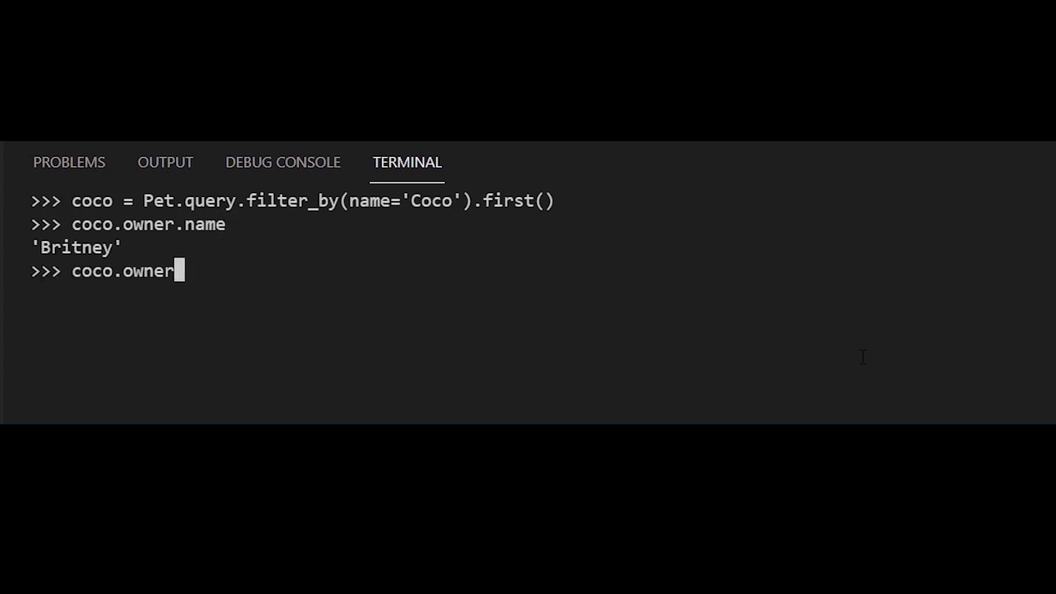
pyautogui.write('.address')
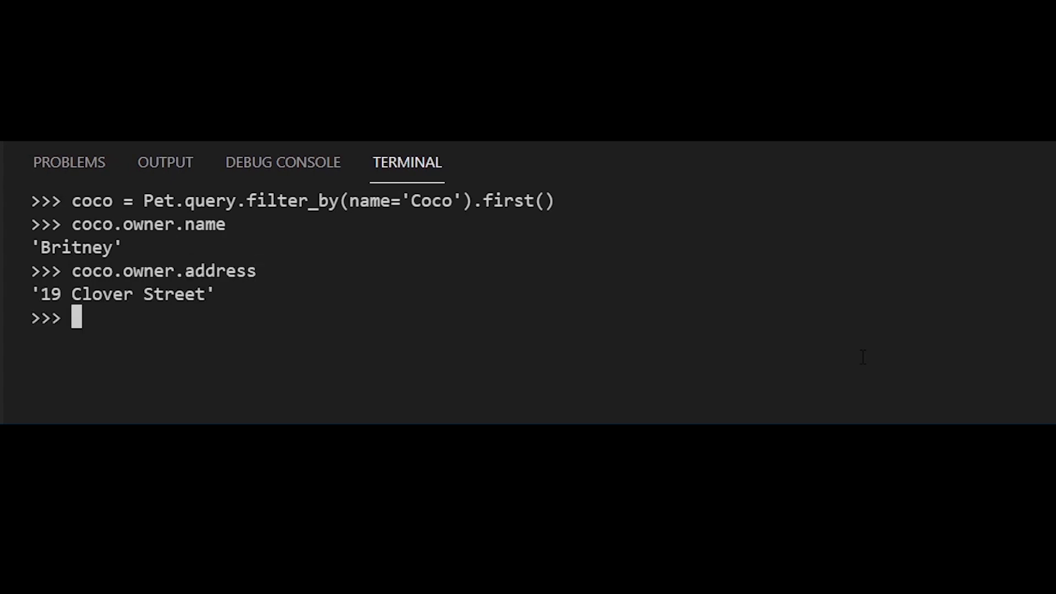
pyautogui.write('coco.')
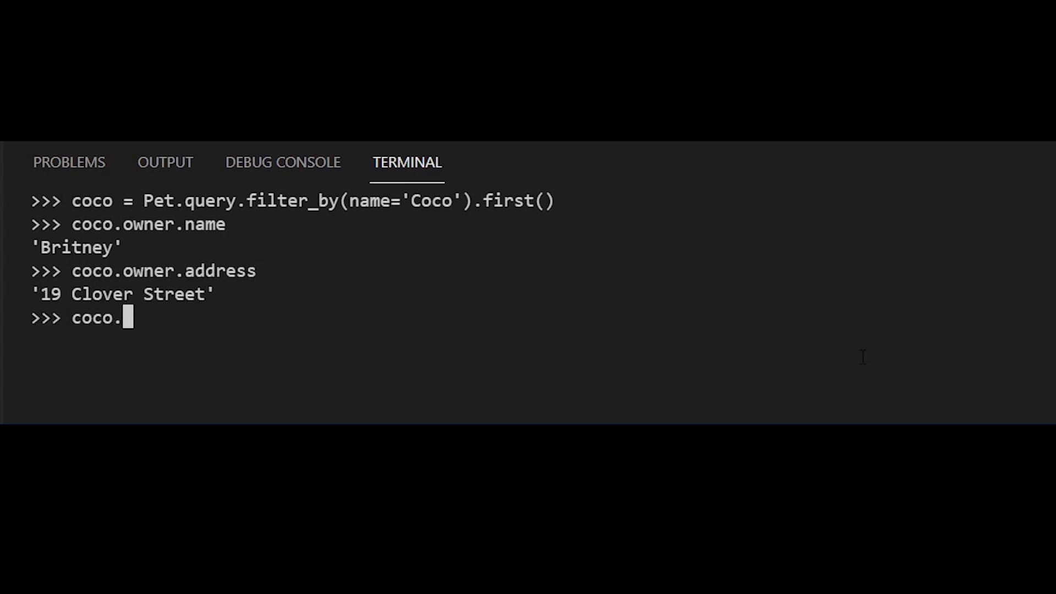